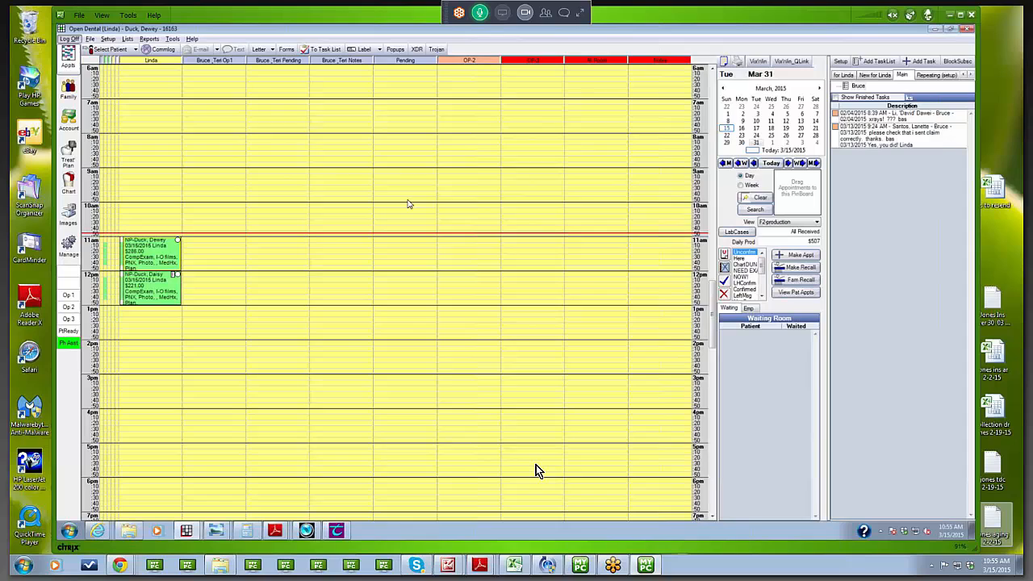
pyautogui.moveTo(68, 89)
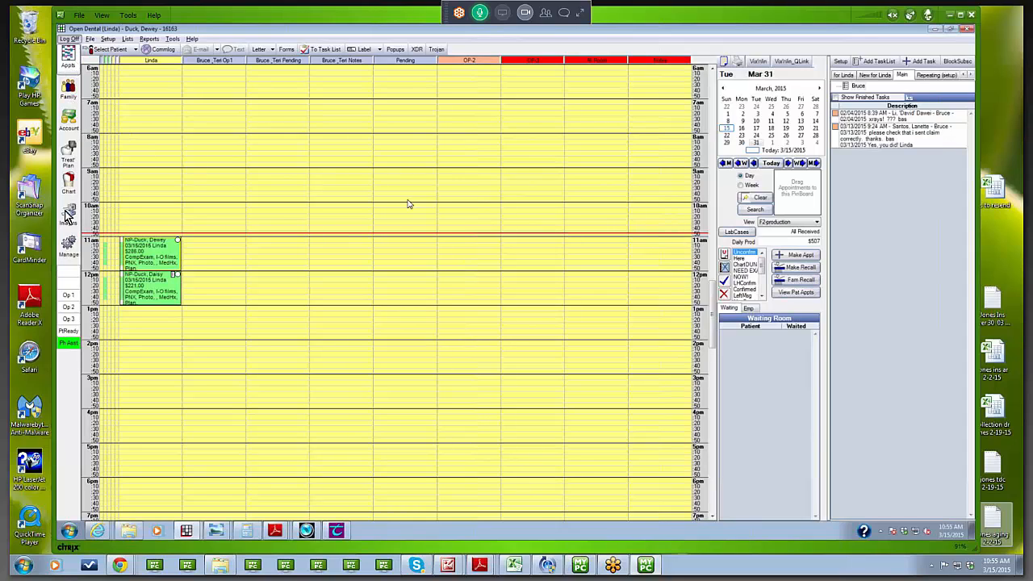
pyautogui.moveTo(328, 210)
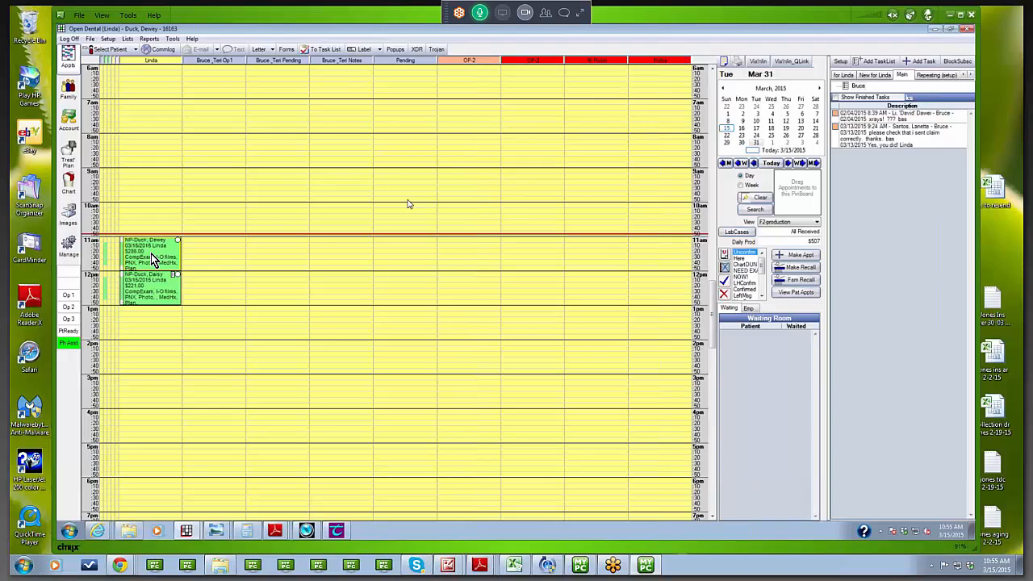
pyautogui.moveTo(73, 194)
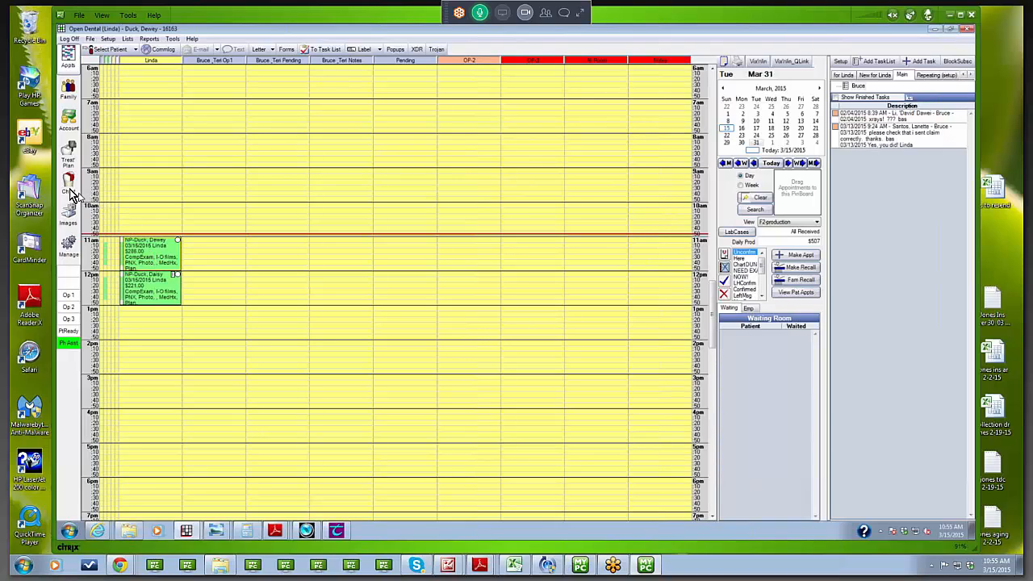
pyautogui.moveTo(68, 190)
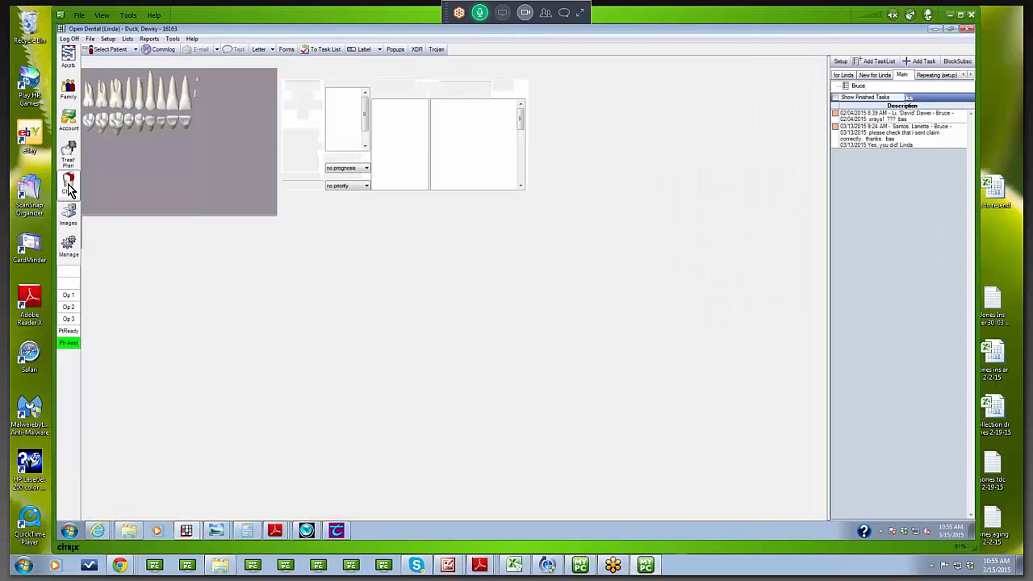
# - Open Dewey Duck's chart with the tooth chart, patient info and progress notes
pyautogui.click(68, 181)
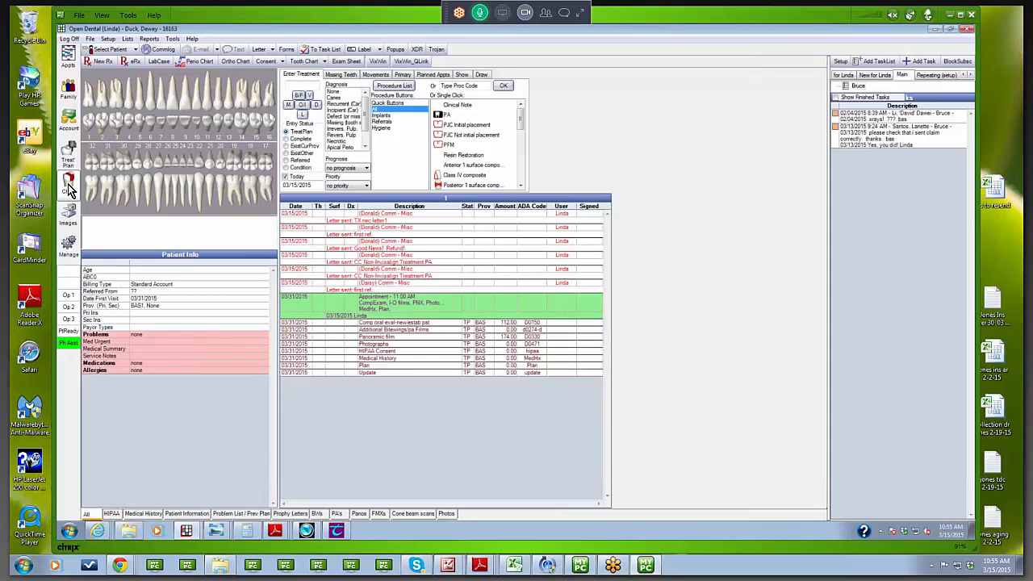
pyautogui.moveTo(170, 199)
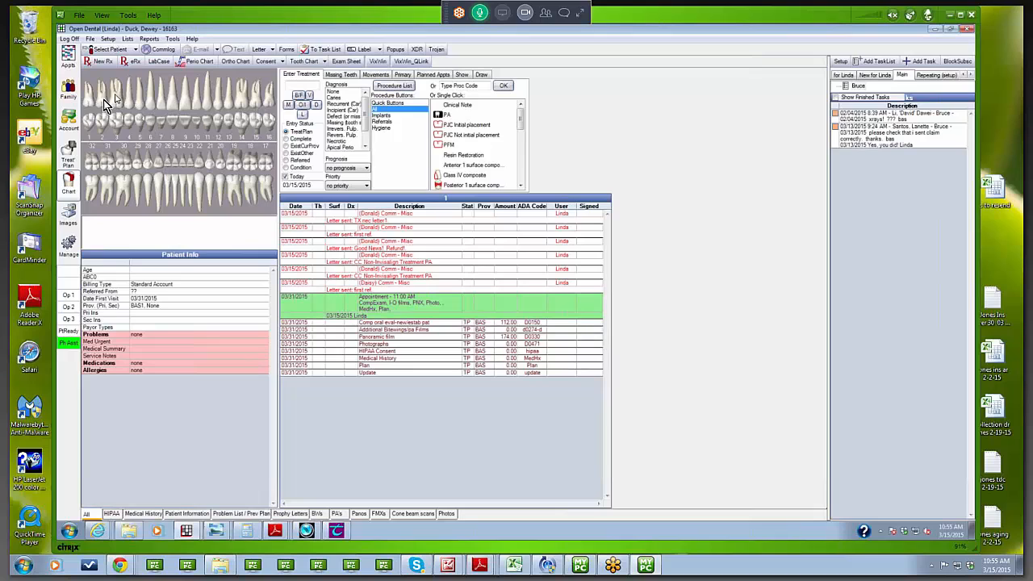
pyautogui.moveTo(93, 129)
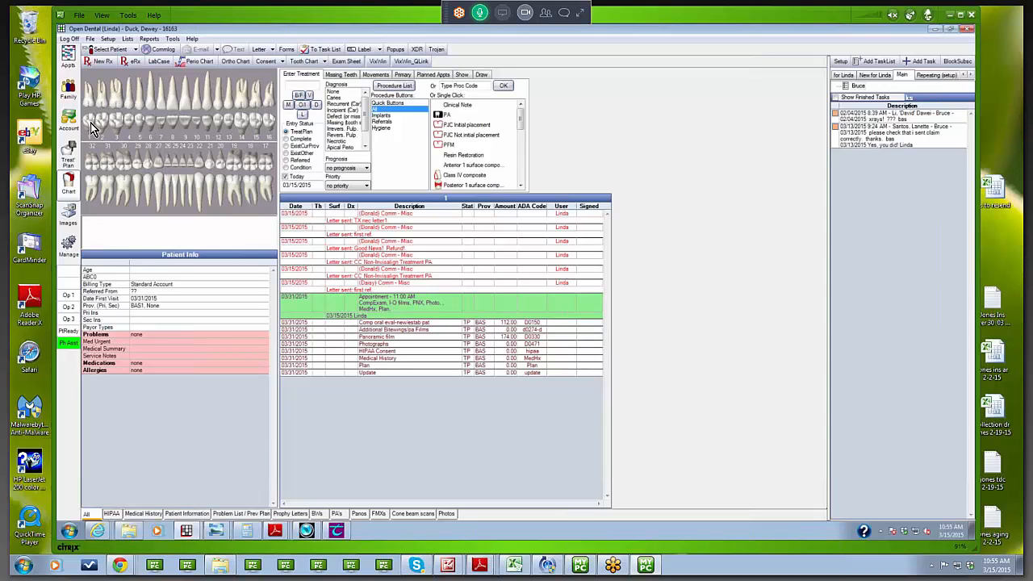
pyautogui.moveTo(93, 129)
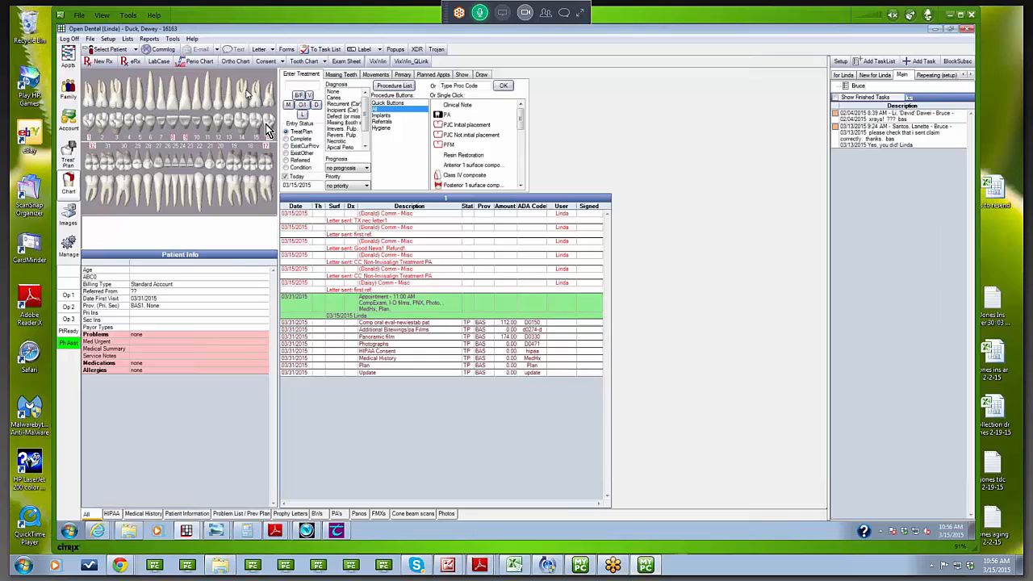
pyautogui.moveTo(242, 121)
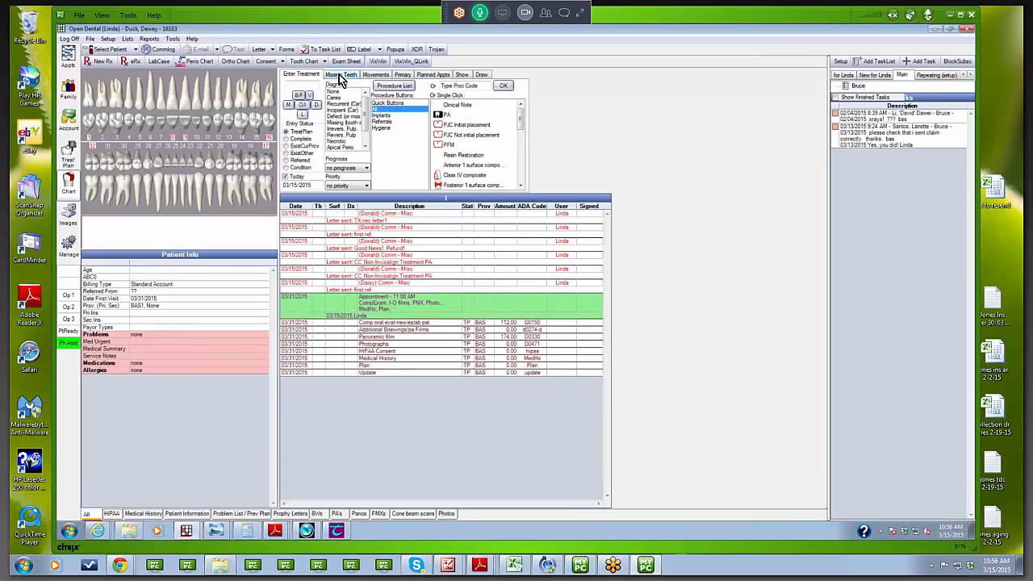
# - Mark the selected upper teeth as missing from the Missing Teeth tab
pyautogui.click(340, 74)
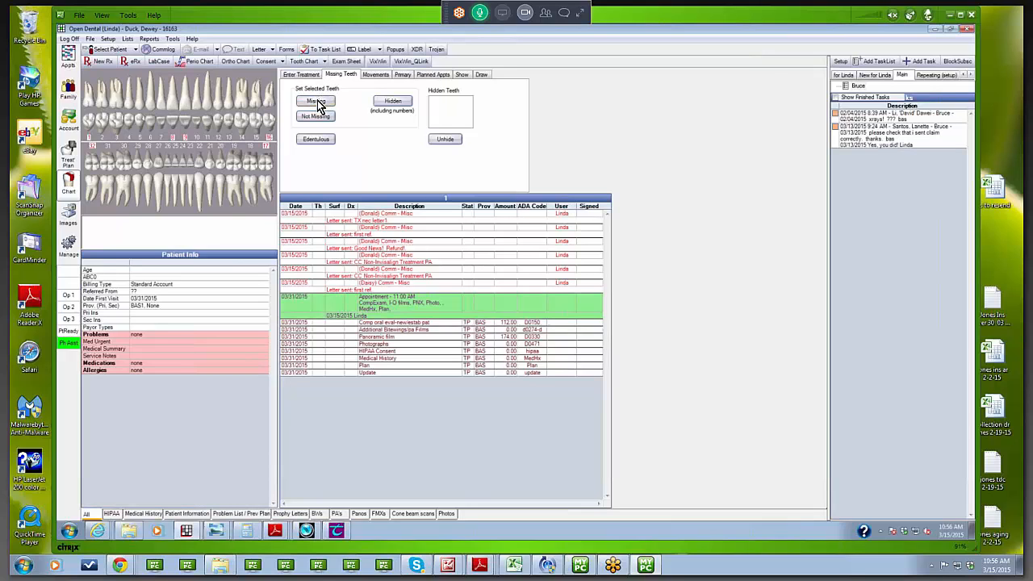
pyautogui.click(315, 101)
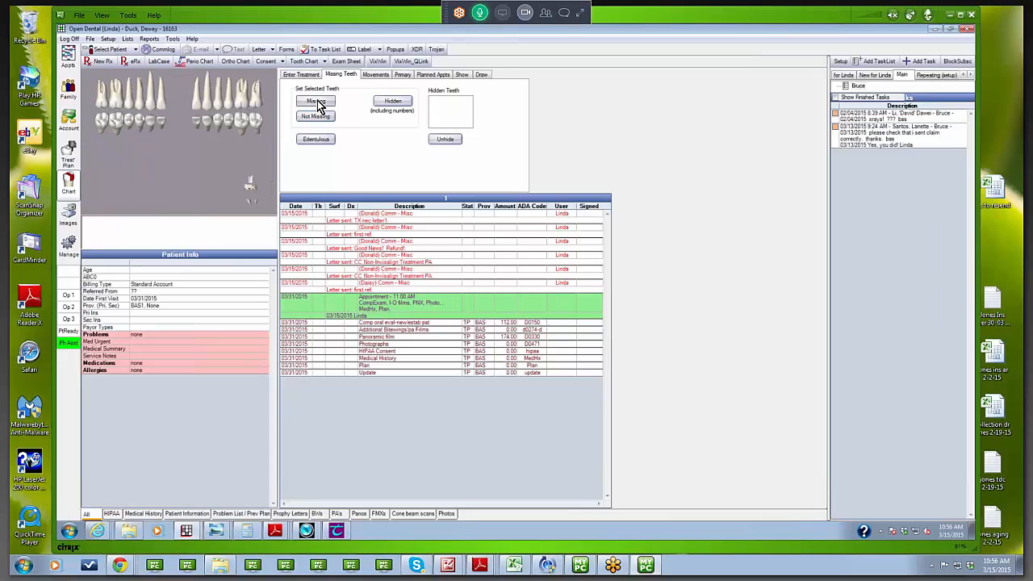
pyautogui.click(314, 101)
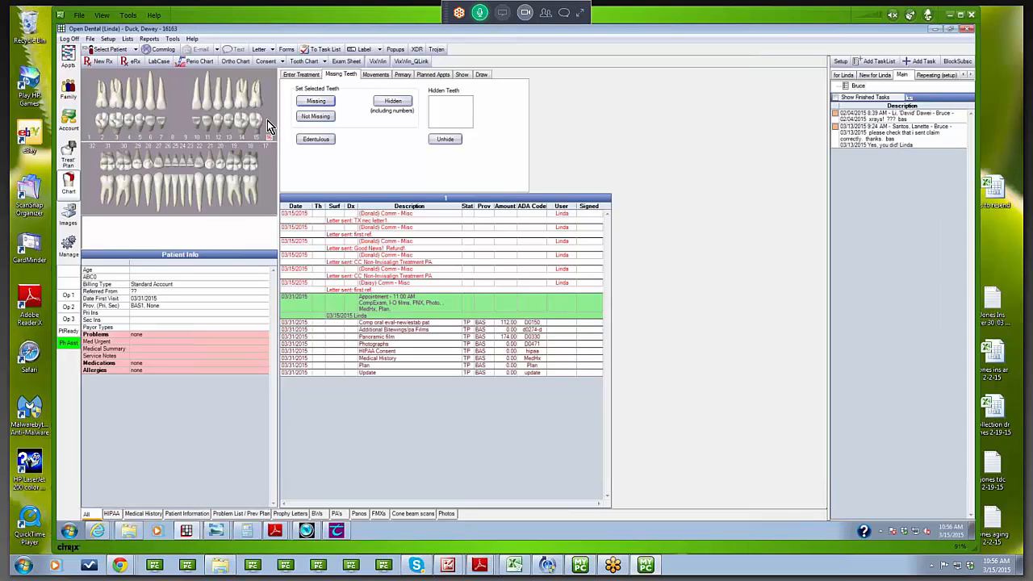
pyautogui.moveTo(282, 128)
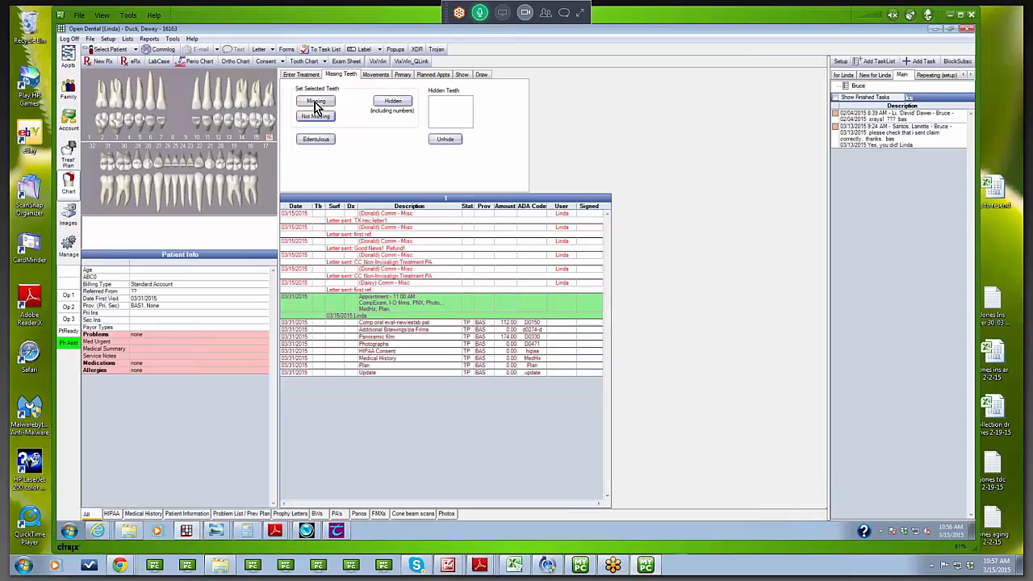
pyautogui.click(314, 101)
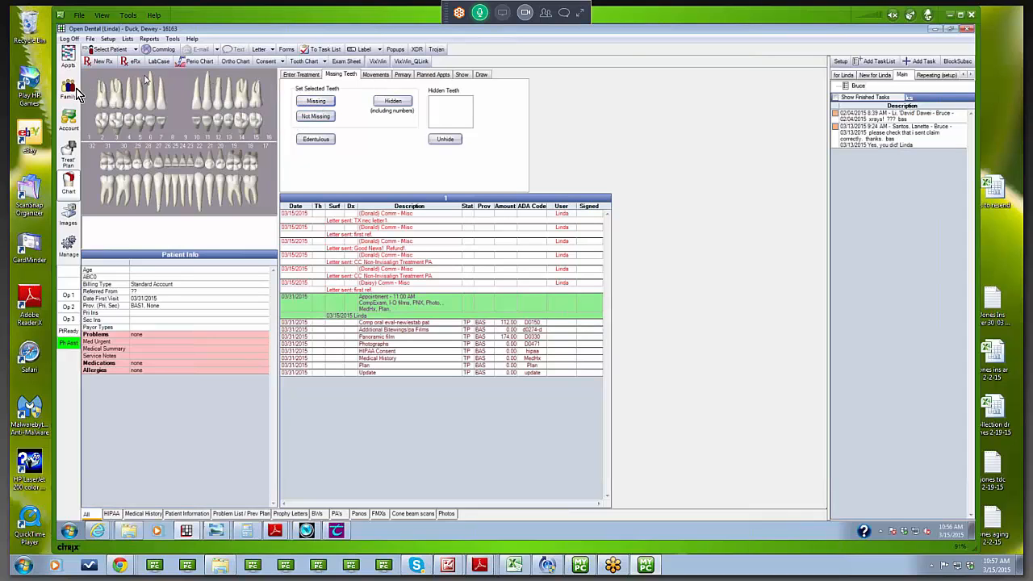
pyautogui.moveTo(226, 183)
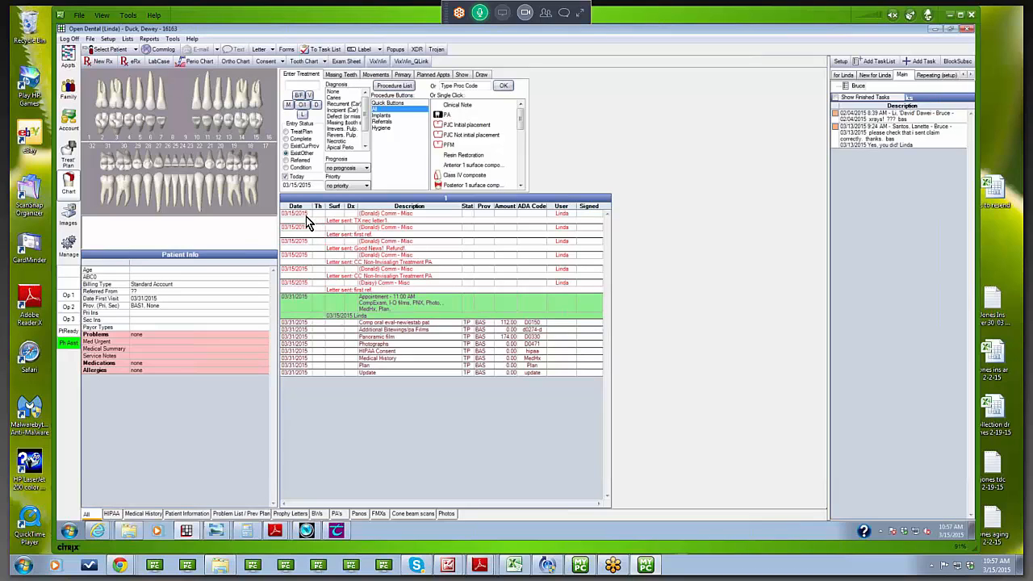
pyautogui.moveTo(291, 222)
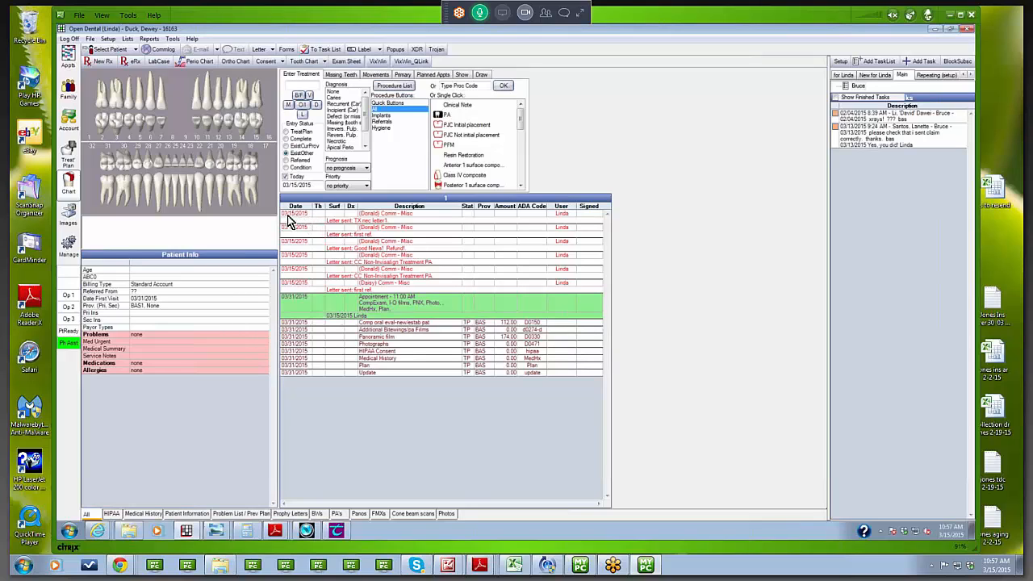
pyautogui.moveTo(281, 211)
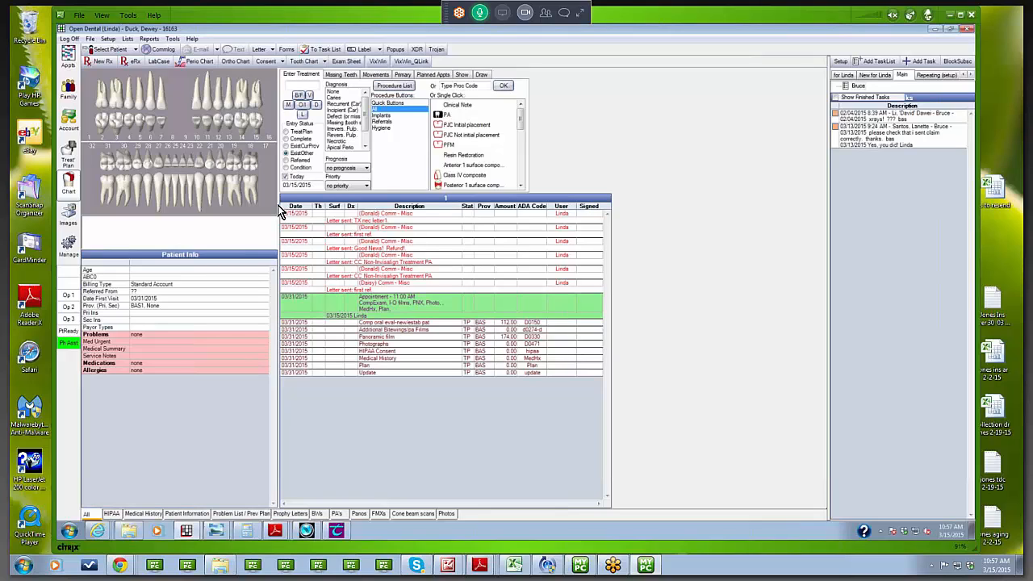
pyautogui.moveTo(121, 125)
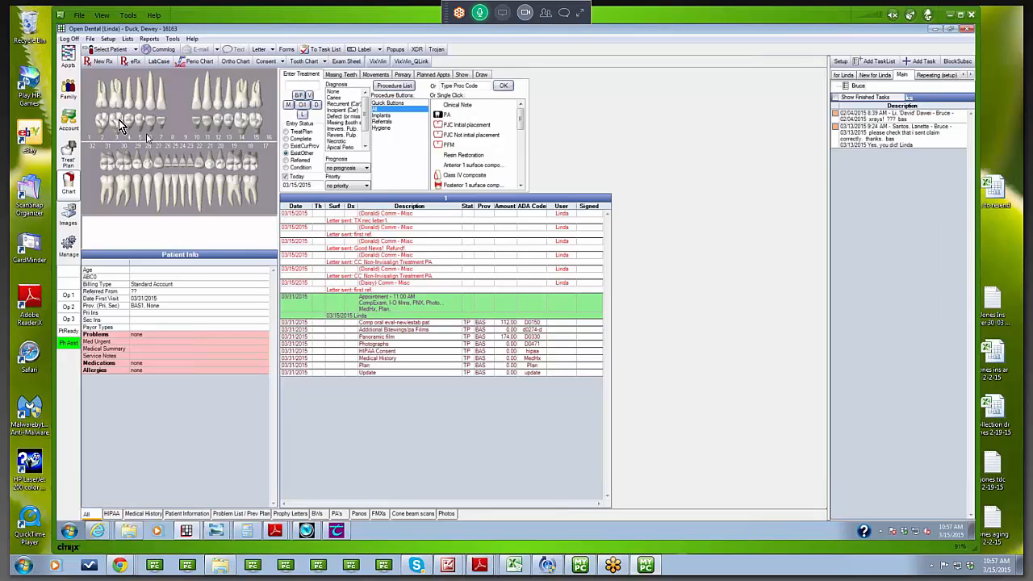
pyautogui.moveTo(107, 129)
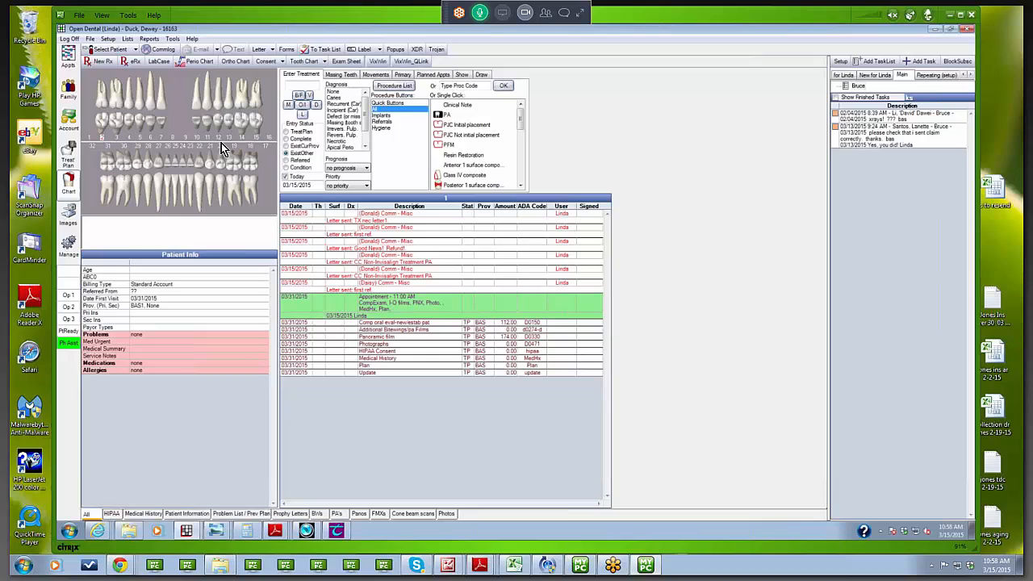
pyautogui.moveTo(218, 154)
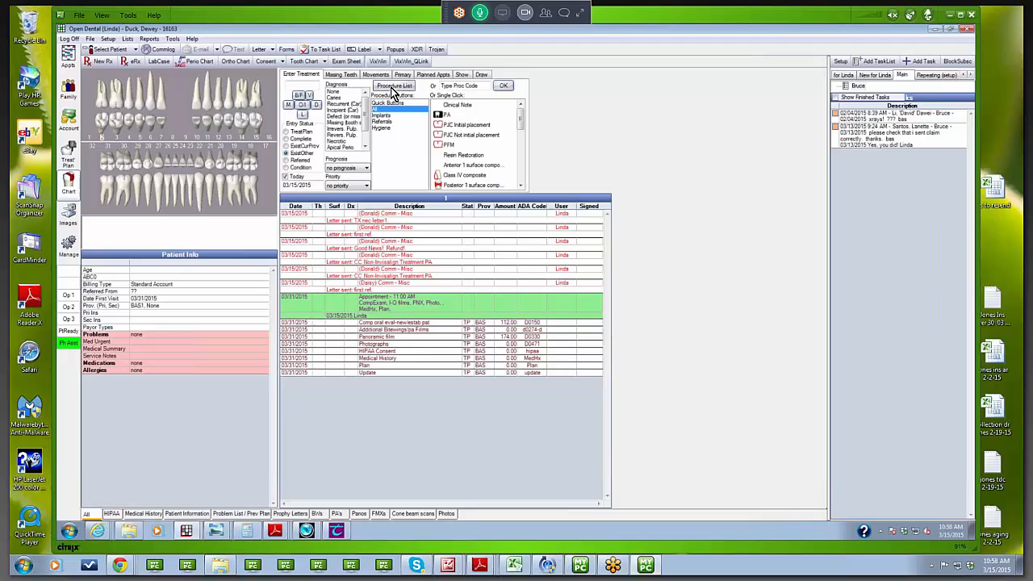
# - Pick Crown-porc fuse high noble mtl (D2750) from the Fixed Prosthetics codes
pyautogui.click(394, 86)
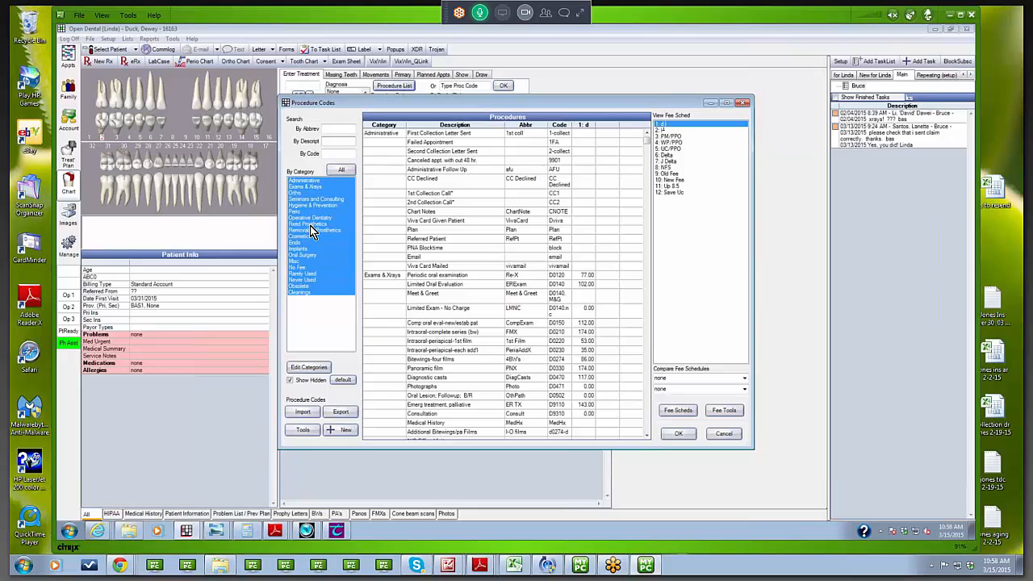
pyautogui.click(309, 224)
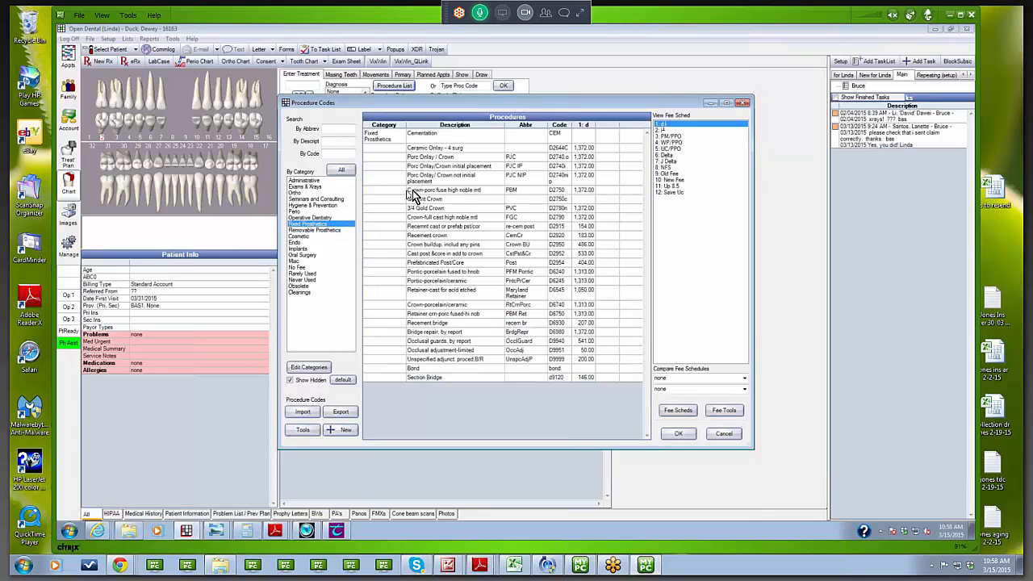
pyautogui.moveTo(454, 196)
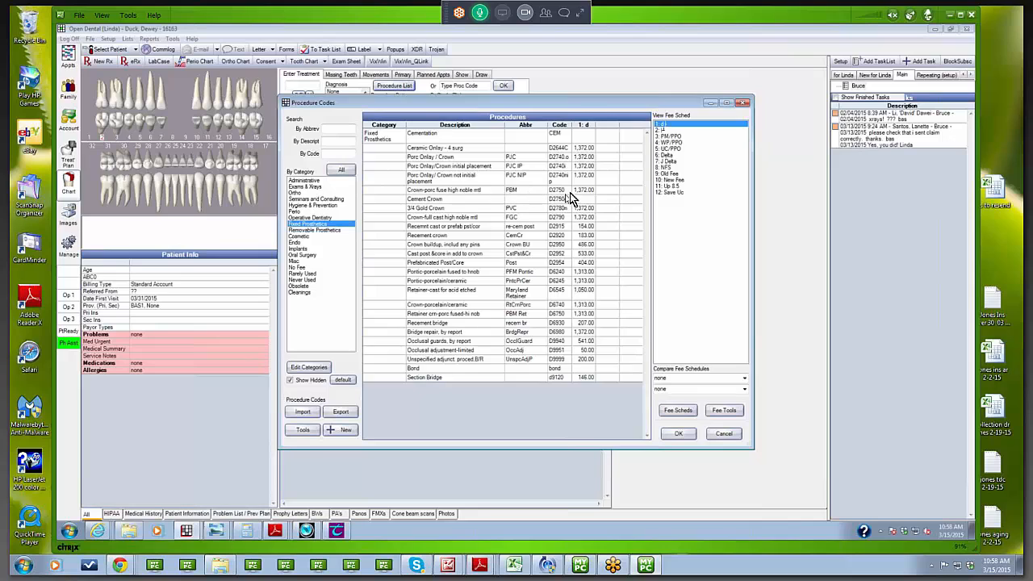
pyautogui.moveTo(497, 196)
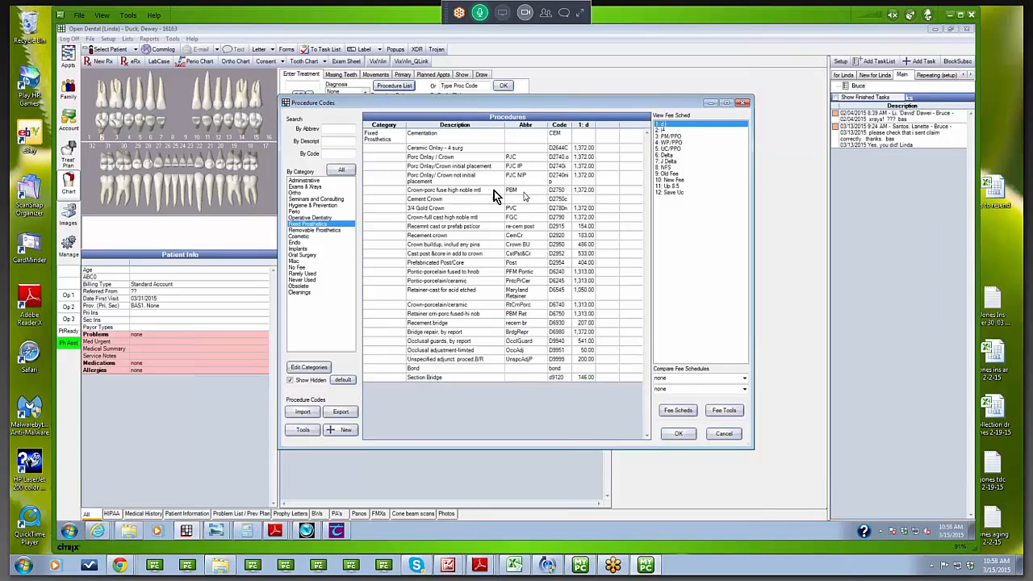
pyautogui.moveTo(488, 193)
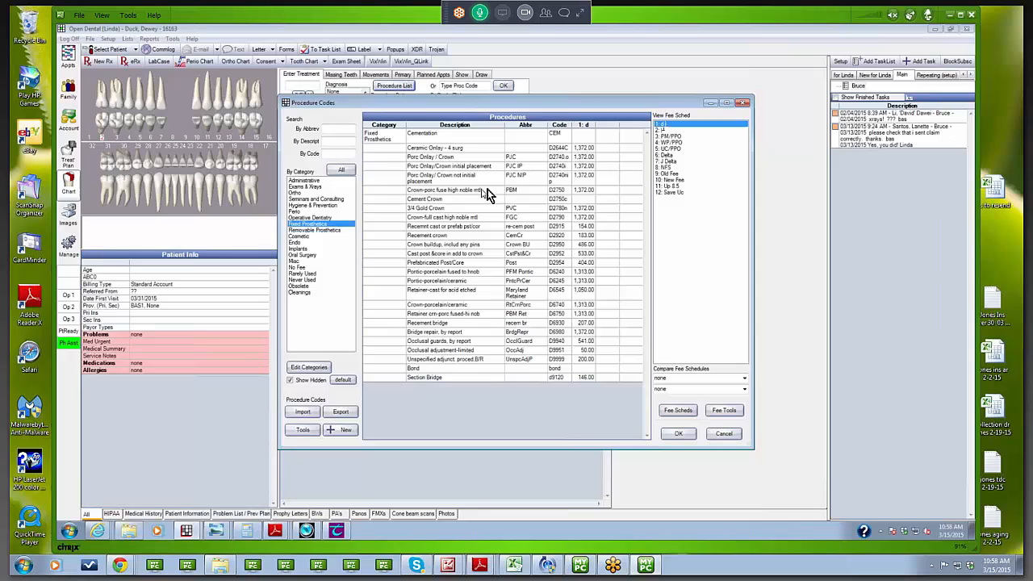
pyautogui.moveTo(472, 196)
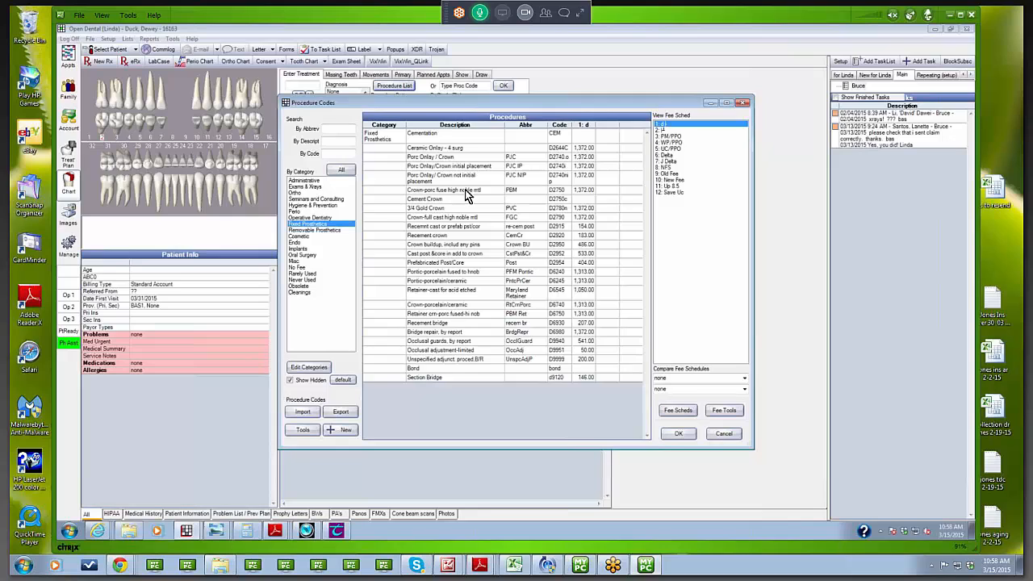
pyautogui.click(447, 189)
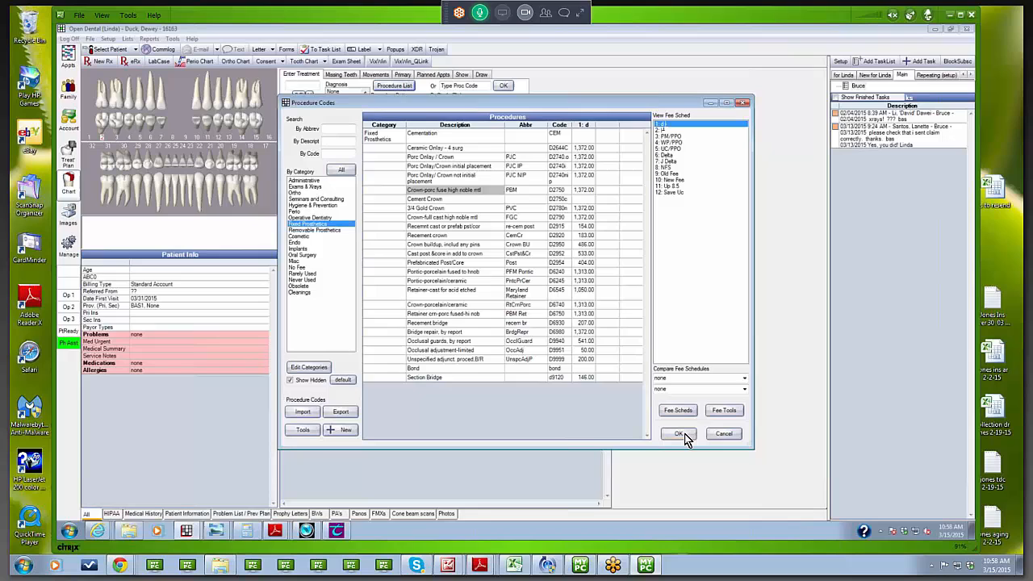
pyautogui.moveTo(450, 323)
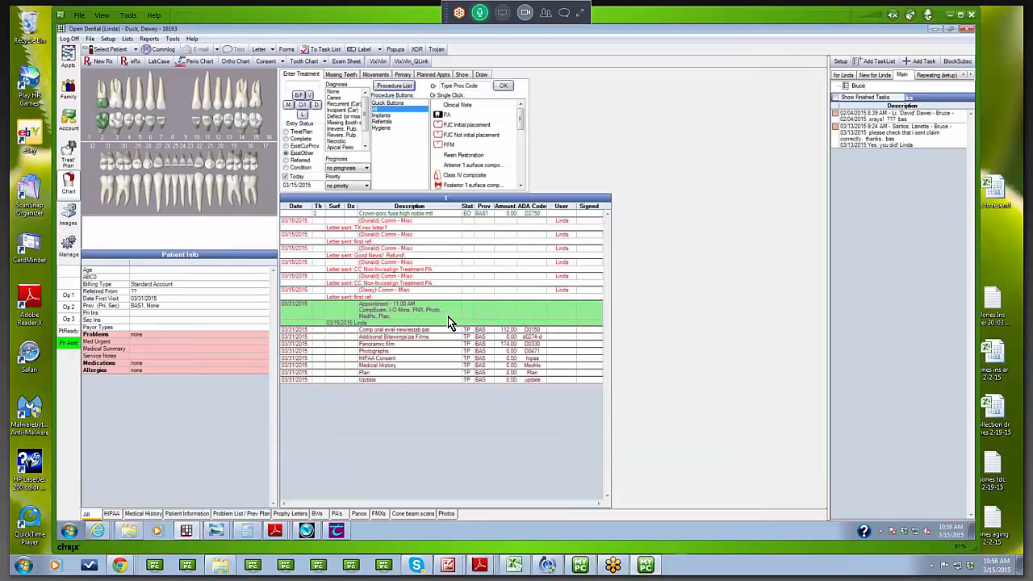
pyautogui.moveTo(327, 236)
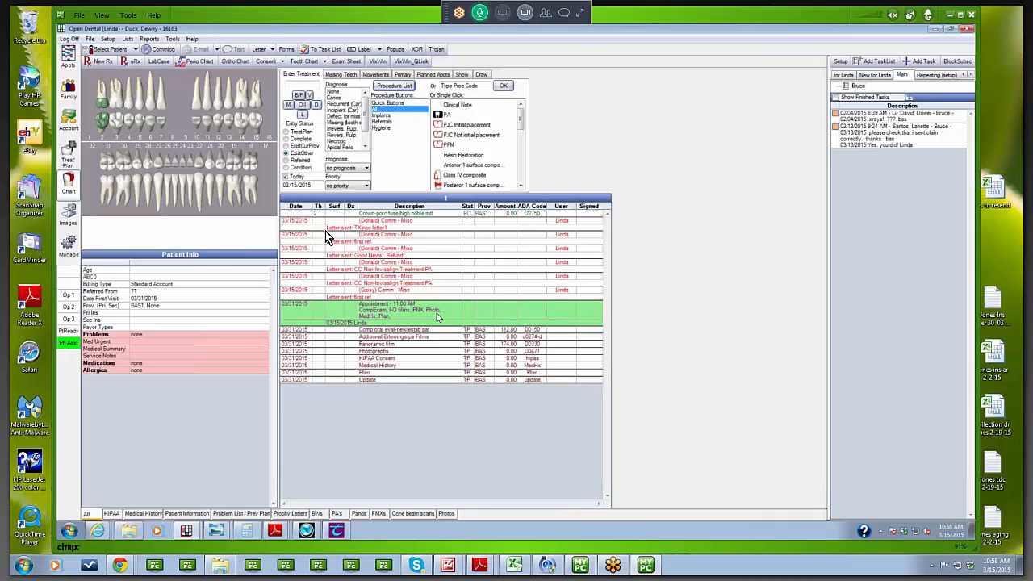
pyautogui.moveTo(260, 237)
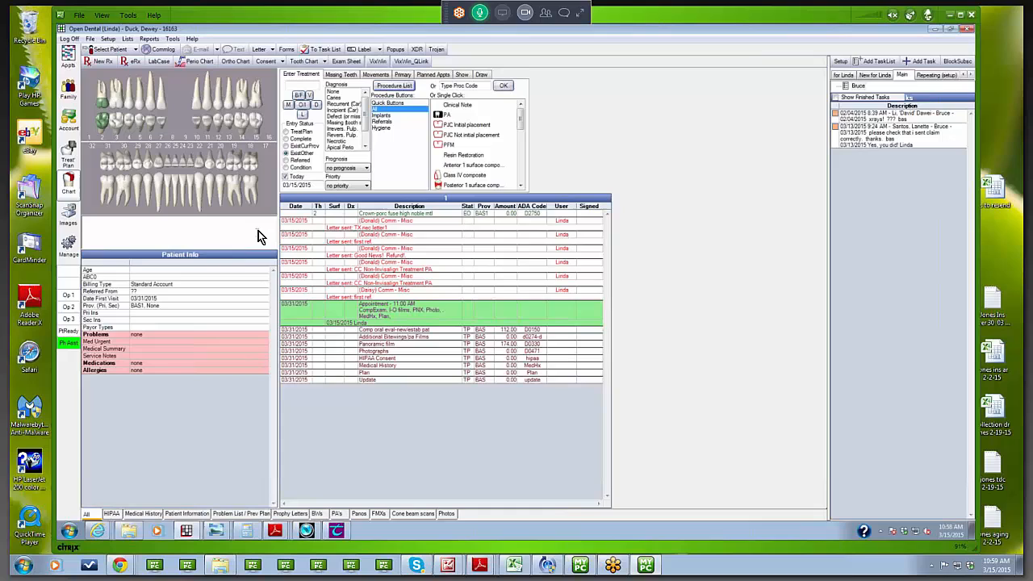
pyautogui.moveTo(256, 227)
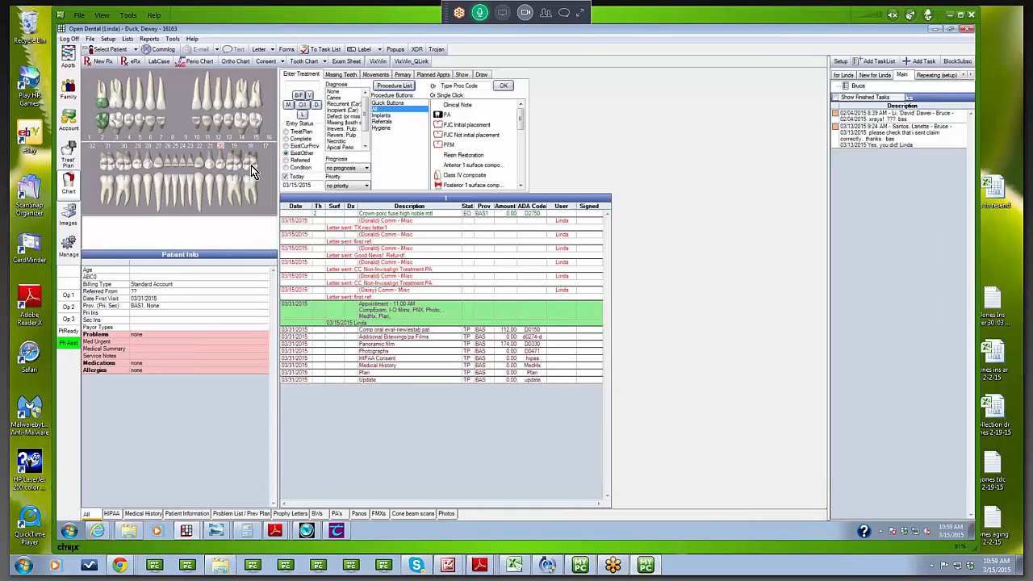
pyautogui.moveTo(249, 172)
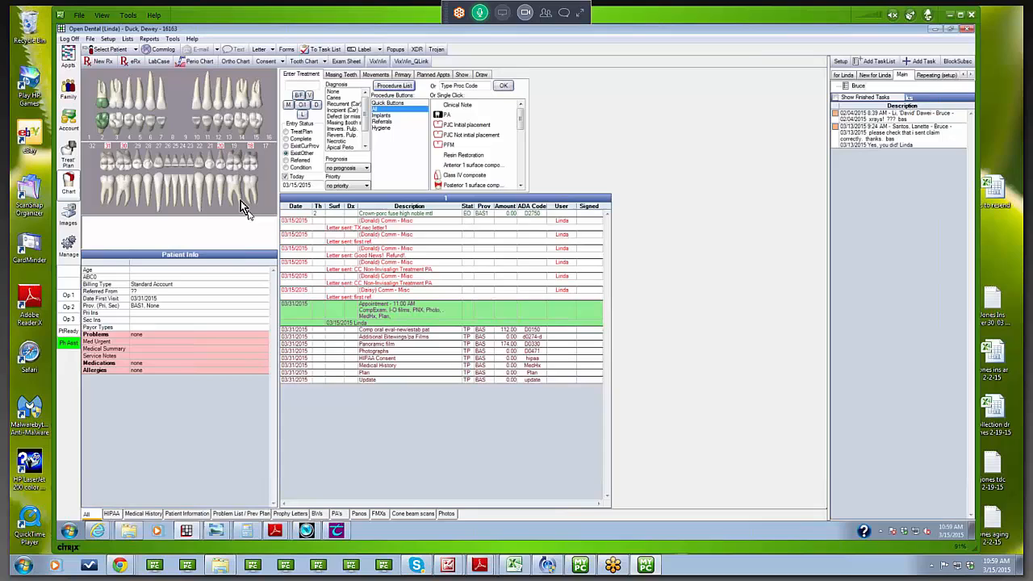
pyautogui.moveTo(117, 190)
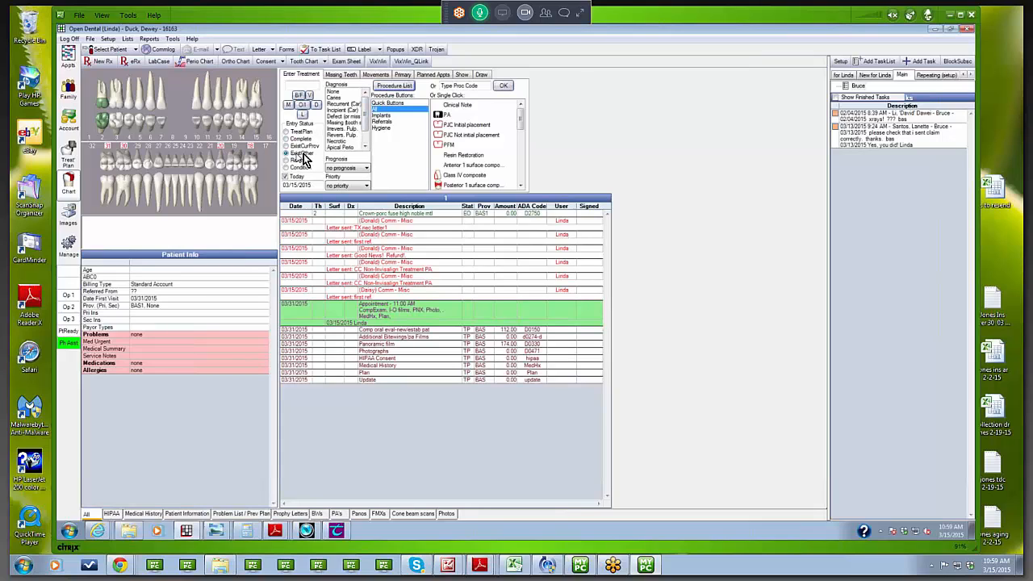
pyautogui.moveTo(391, 87)
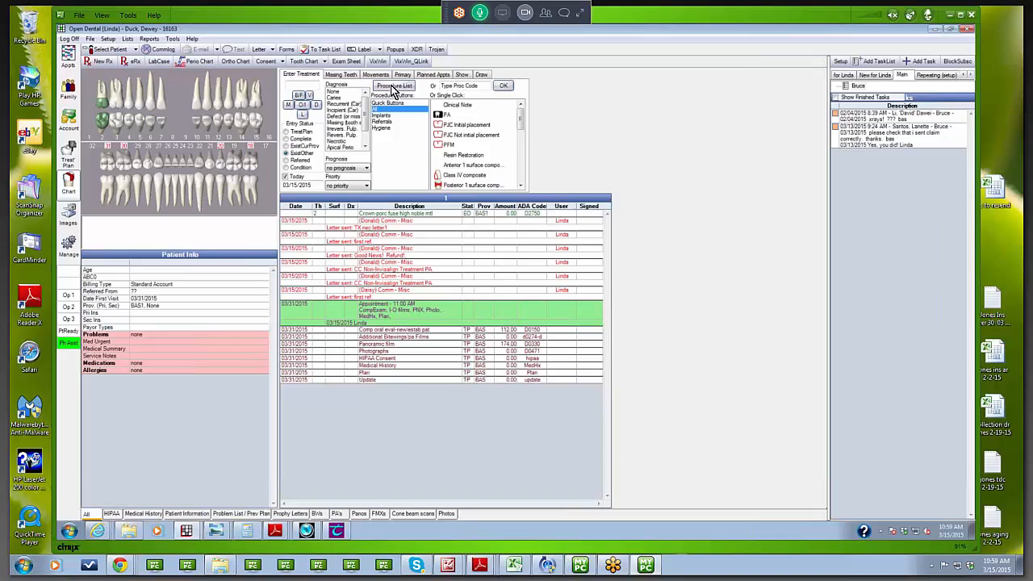
# - Add another D2750 porcelain-fused high noble crown from Fixed Prosthetics
pyautogui.click(396, 86)
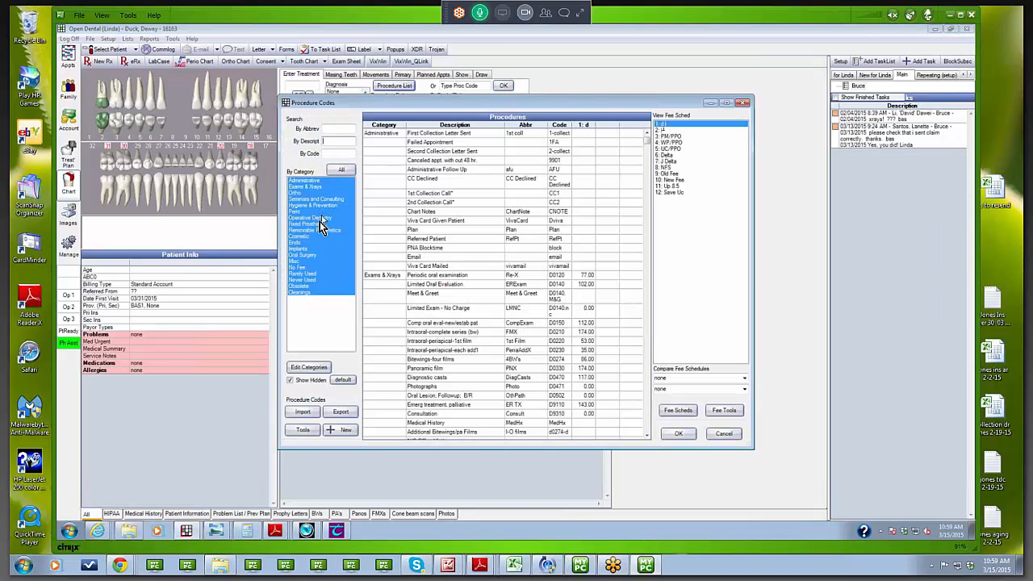
pyautogui.click(309, 224)
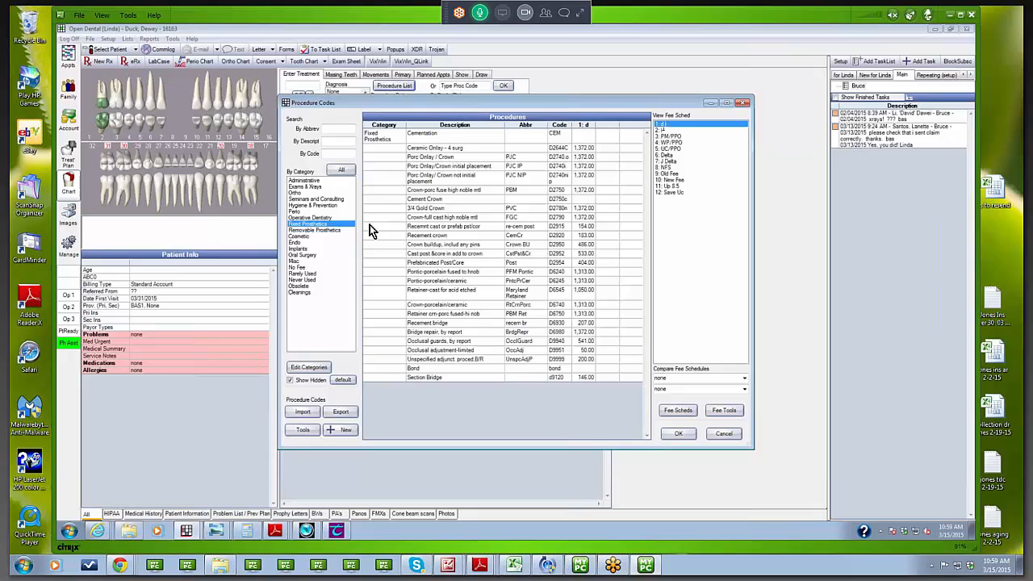
pyautogui.moveTo(428, 194)
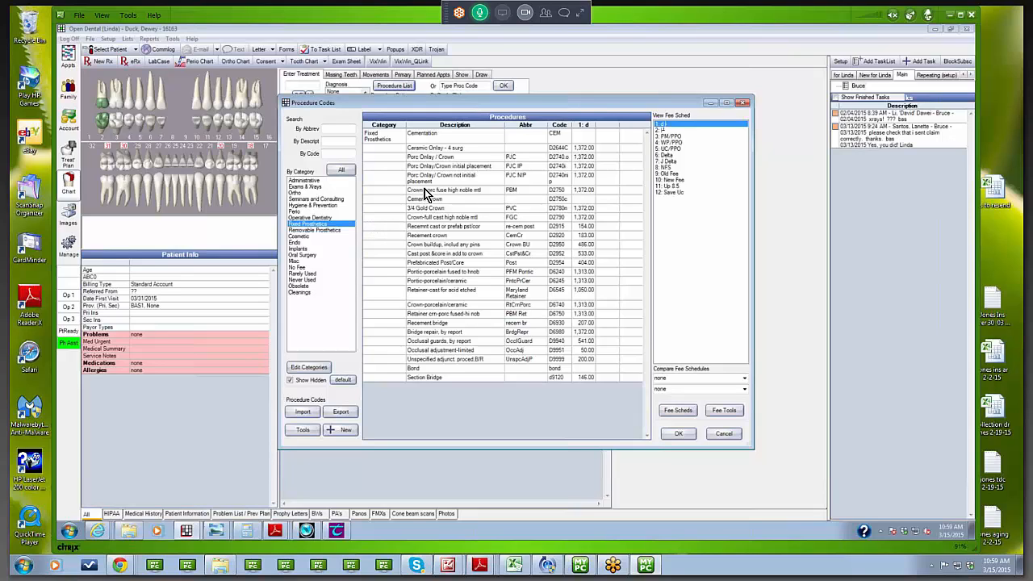
pyautogui.click(444, 190)
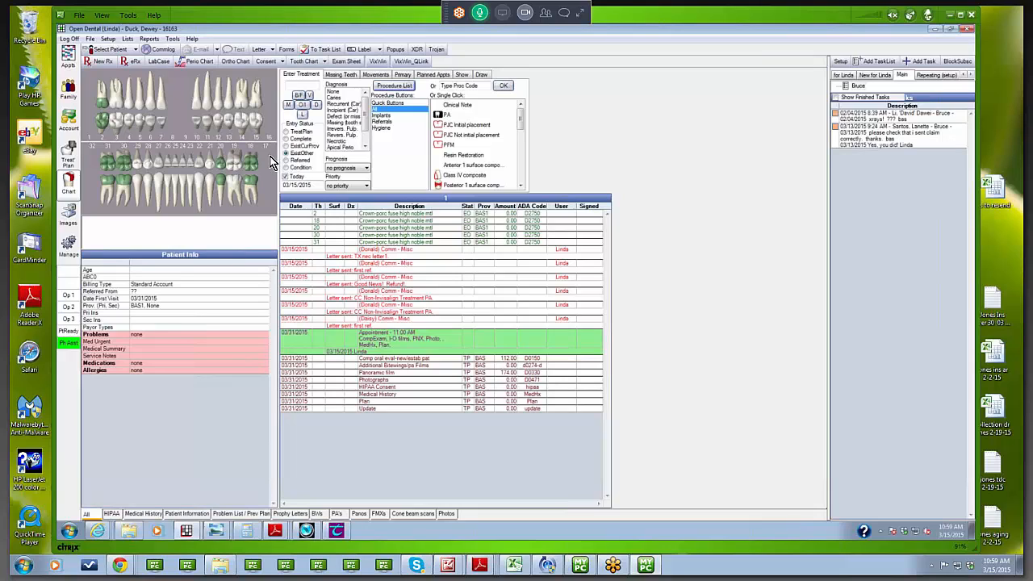
pyautogui.moveTo(156, 89)
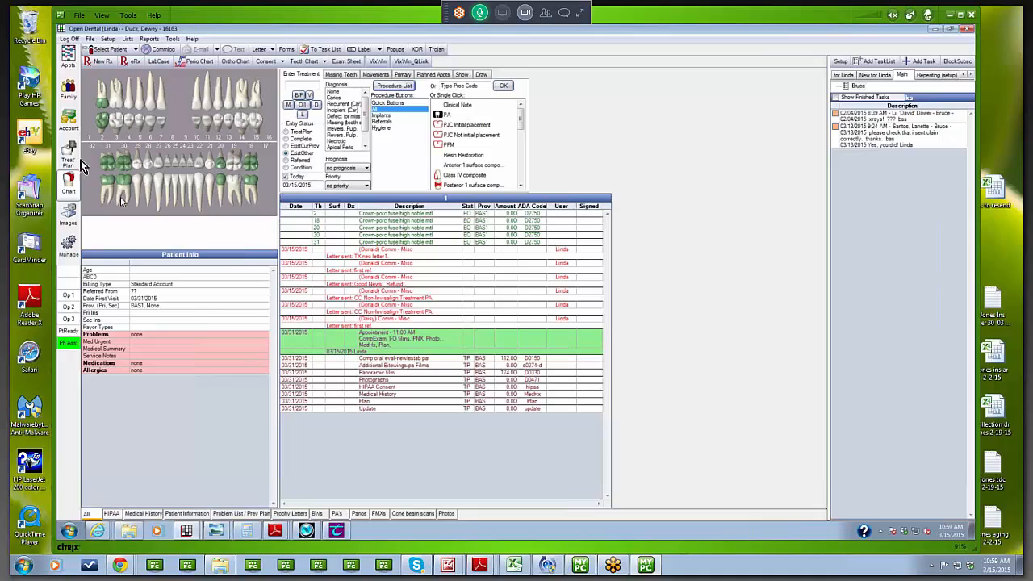
pyautogui.moveTo(101, 111)
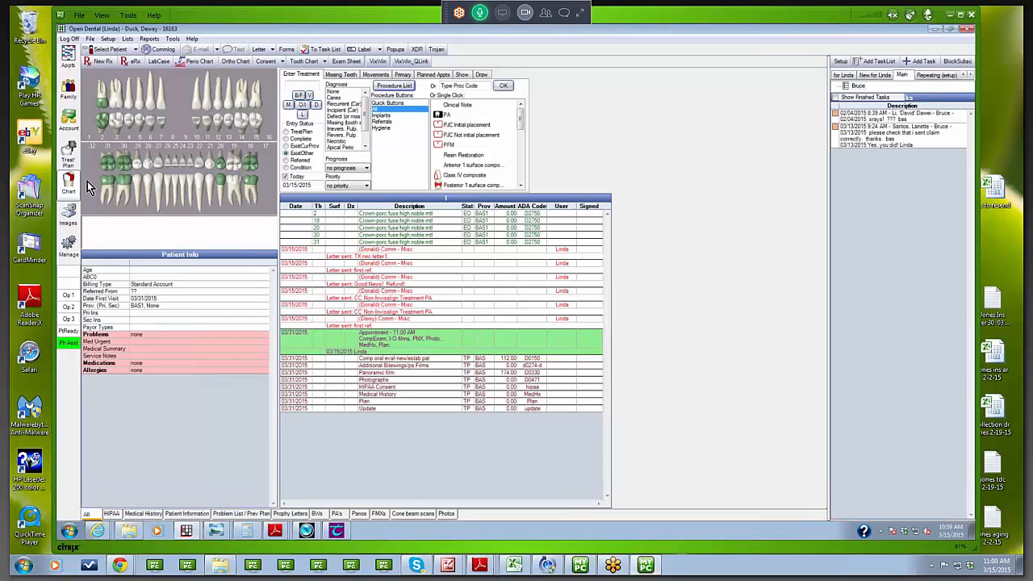
pyautogui.moveTo(102, 186)
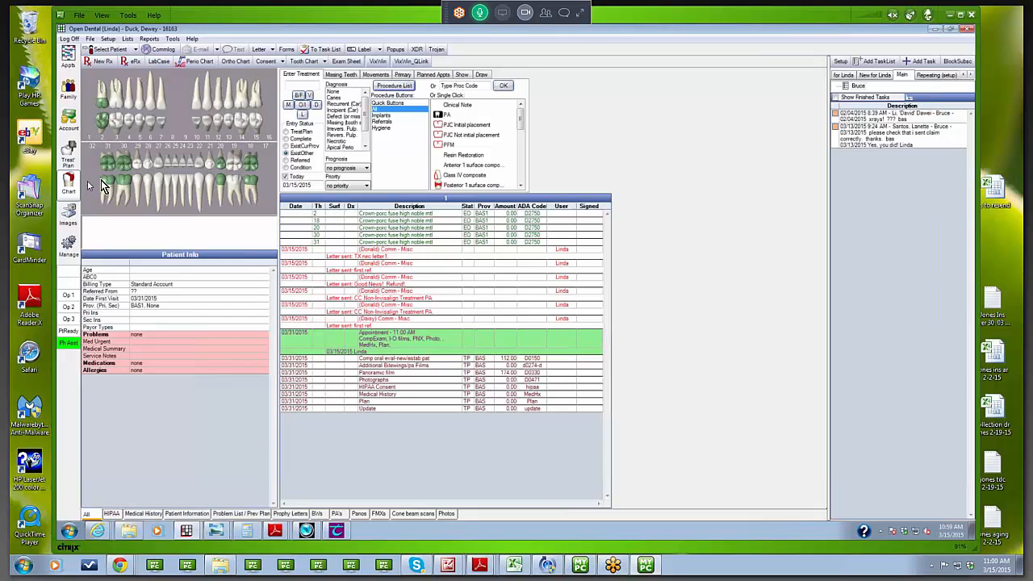
pyautogui.moveTo(234, 186)
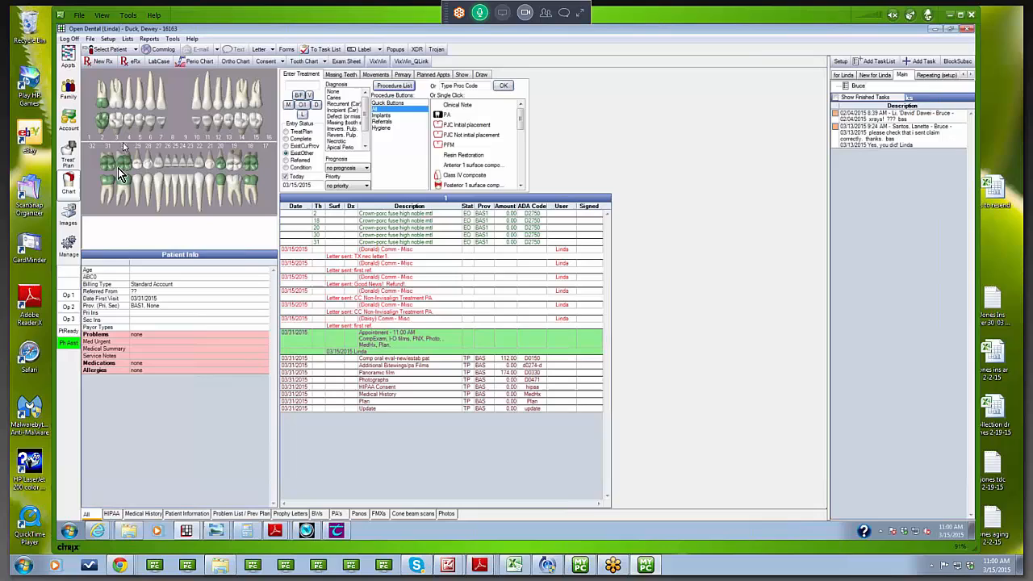
pyautogui.moveTo(127, 187)
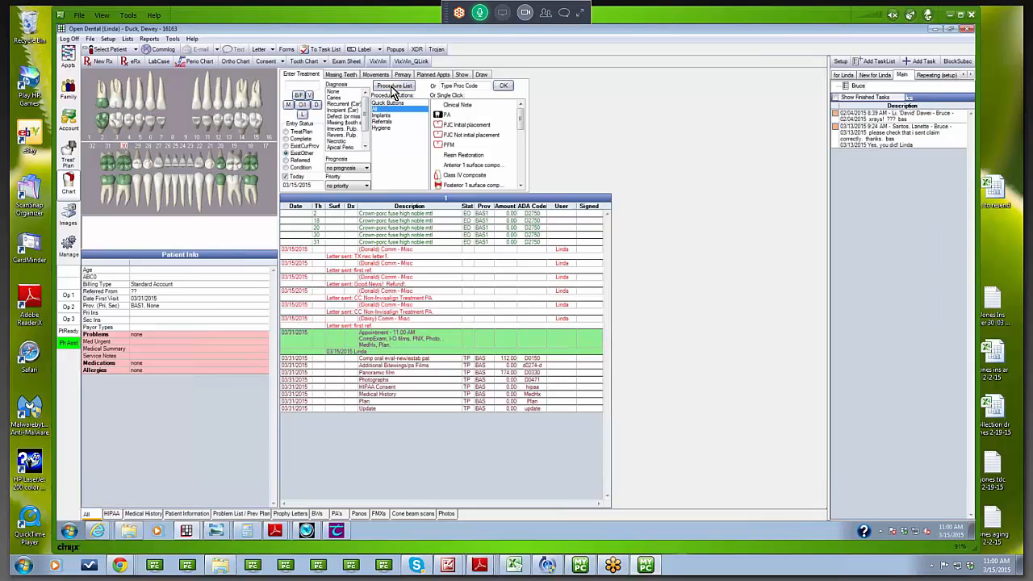
# - Bring up the procedure code list again for tooth 30
pyautogui.click(395, 85)
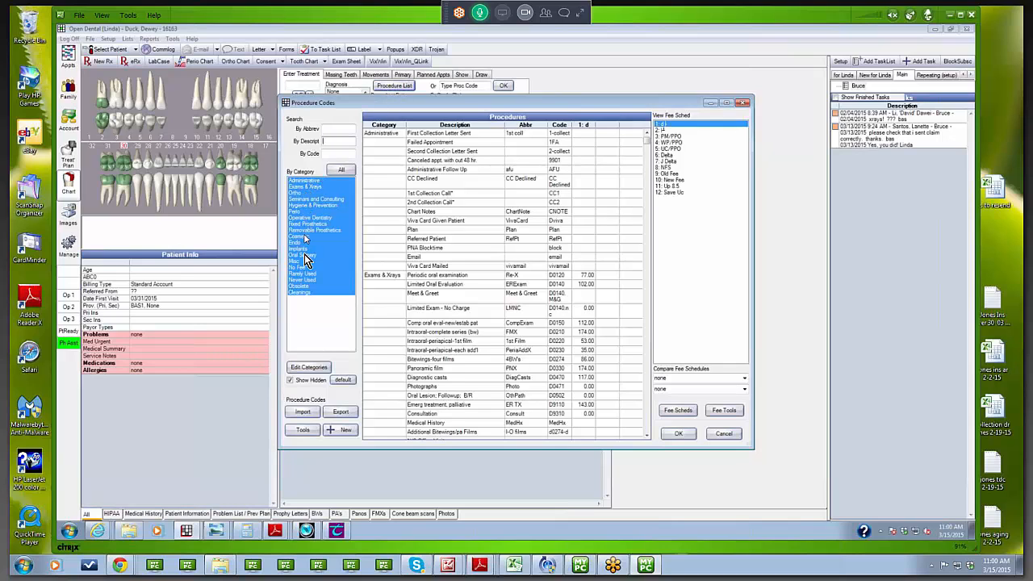
# - Add Extraction-surgical/erupt tooth (D7210) on tooth 30 from Oral Surgery
pyautogui.click(302, 255)
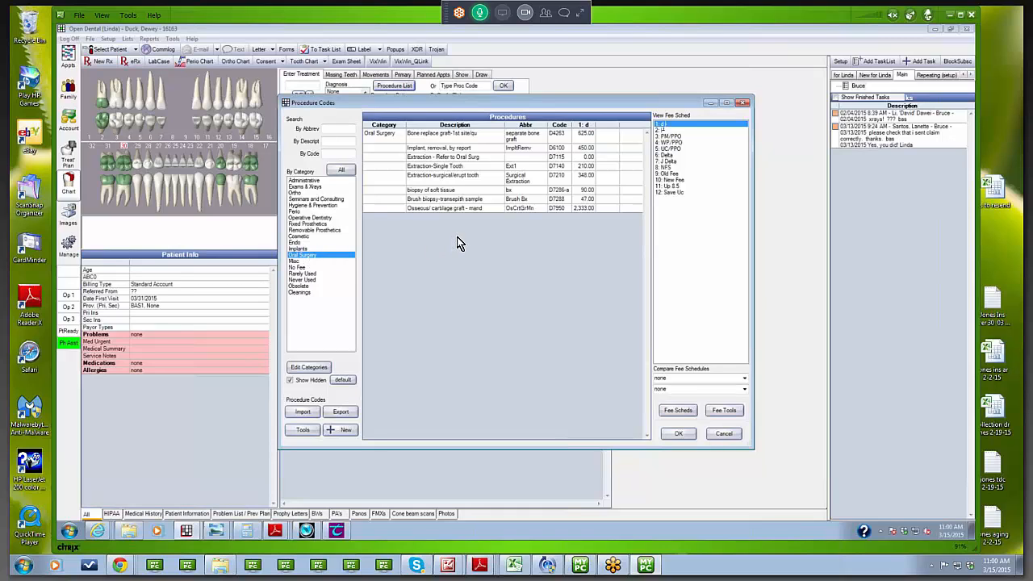
pyautogui.moveTo(462, 183)
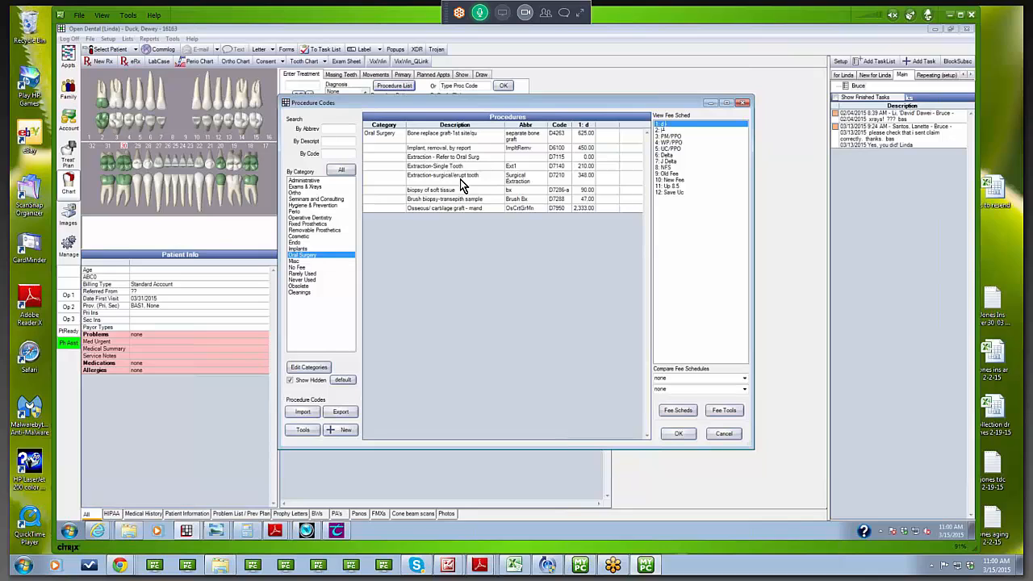
pyautogui.click(442, 175)
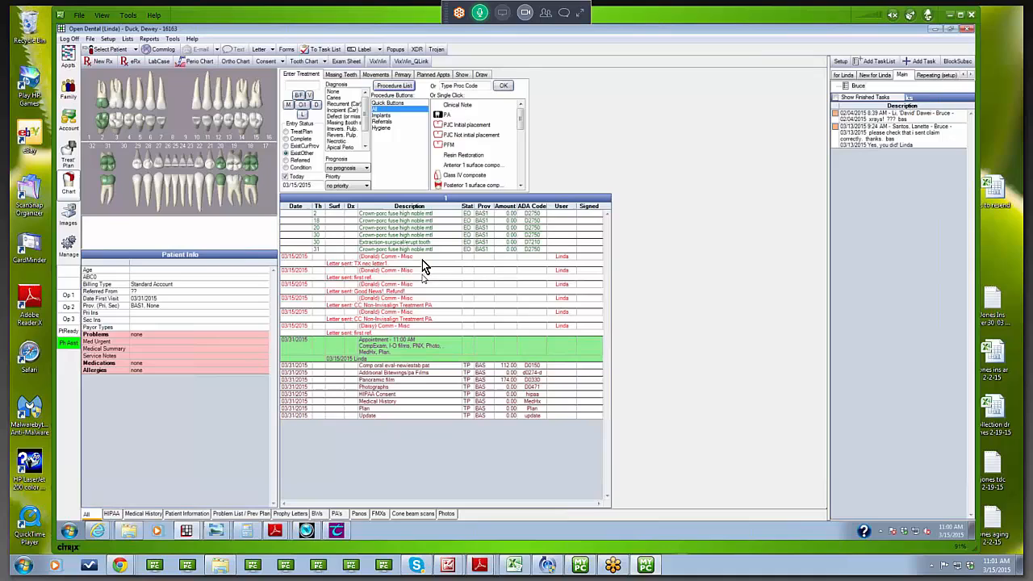
pyautogui.moveTo(389, 246)
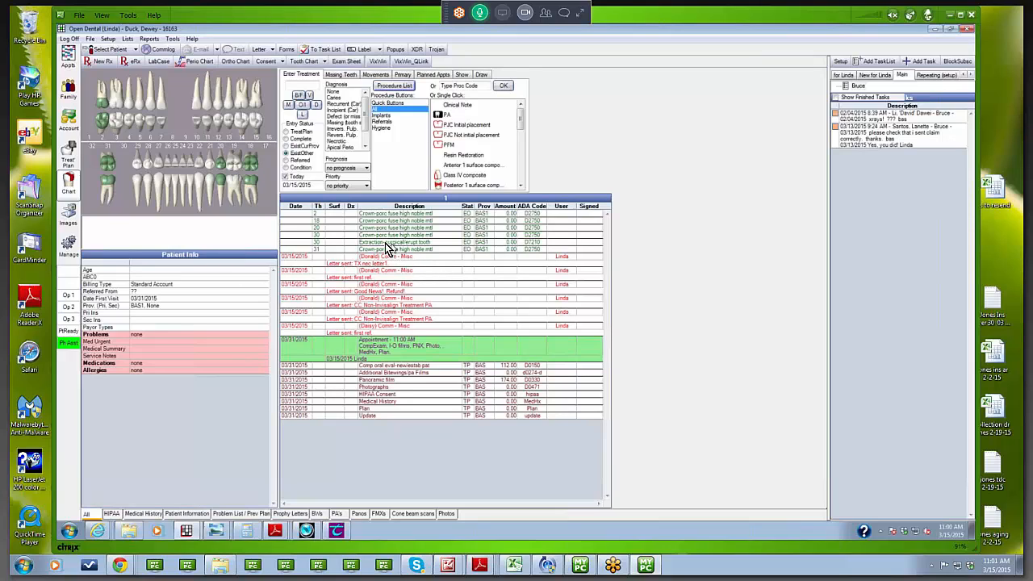
pyautogui.moveTo(395, 248)
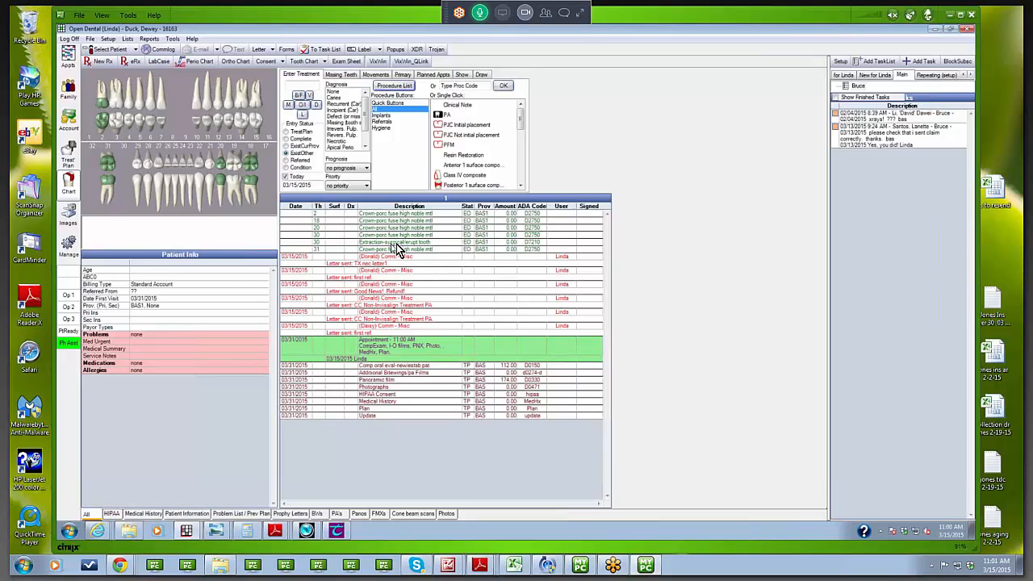
pyautogui.click(396, 242)
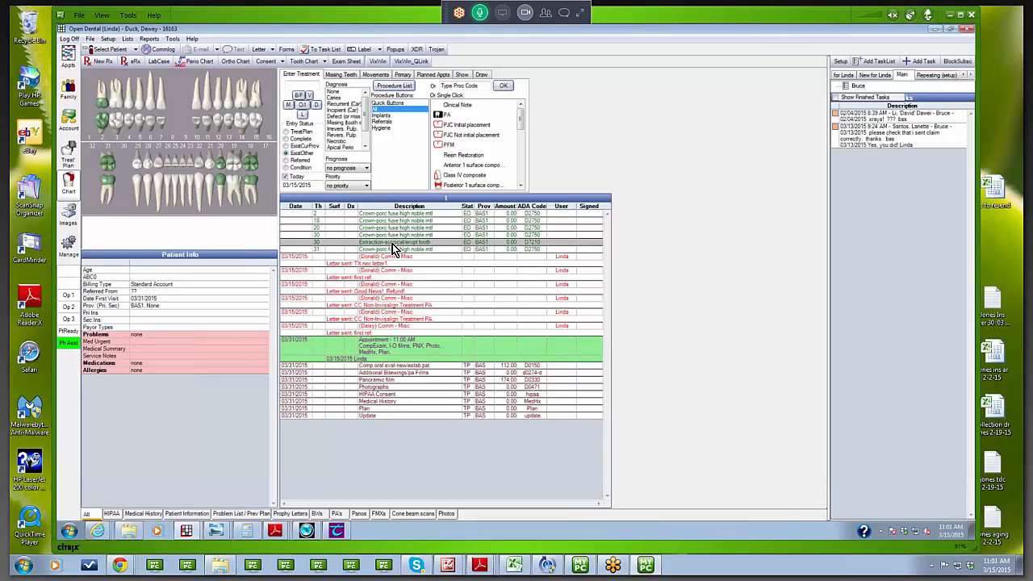
# - Set the tooth 30 extraction's procedure status to Treatment Planned
pyautogui.doubleClick(395, 242)
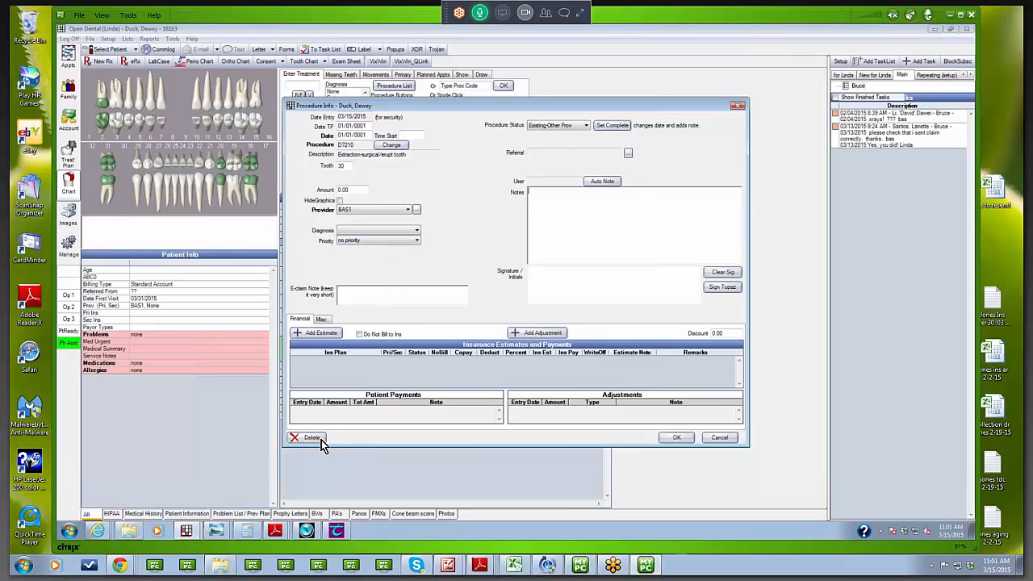
pyautogui.moveTo(564, 142)
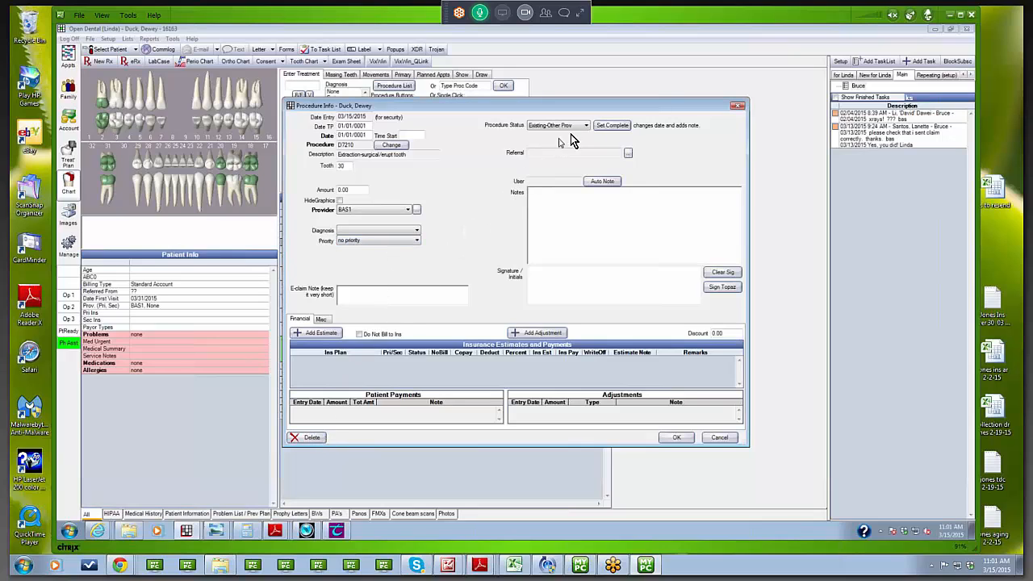
pyautogui.moveTo(583, 135)
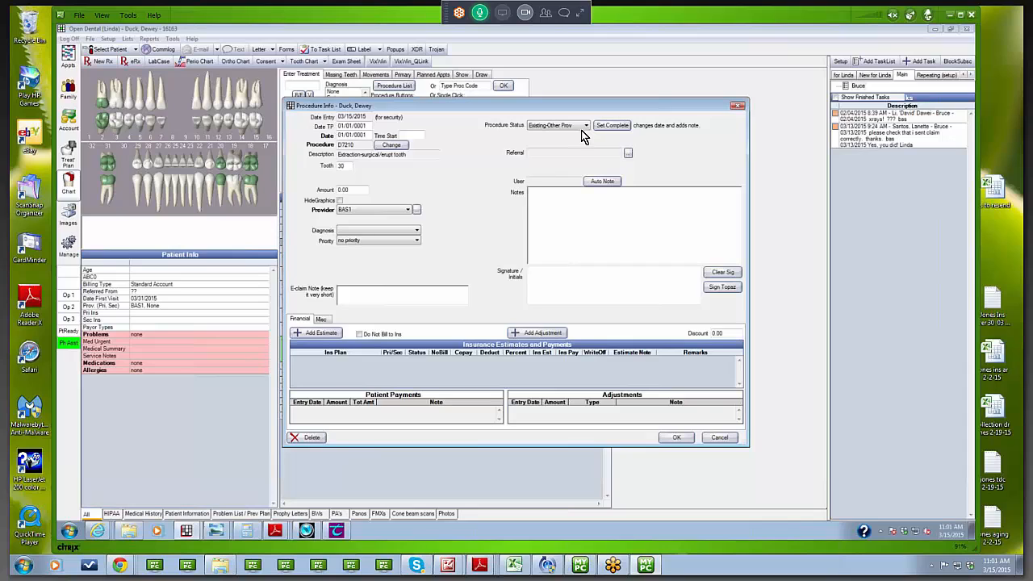
pyautogui.click(585, 125)
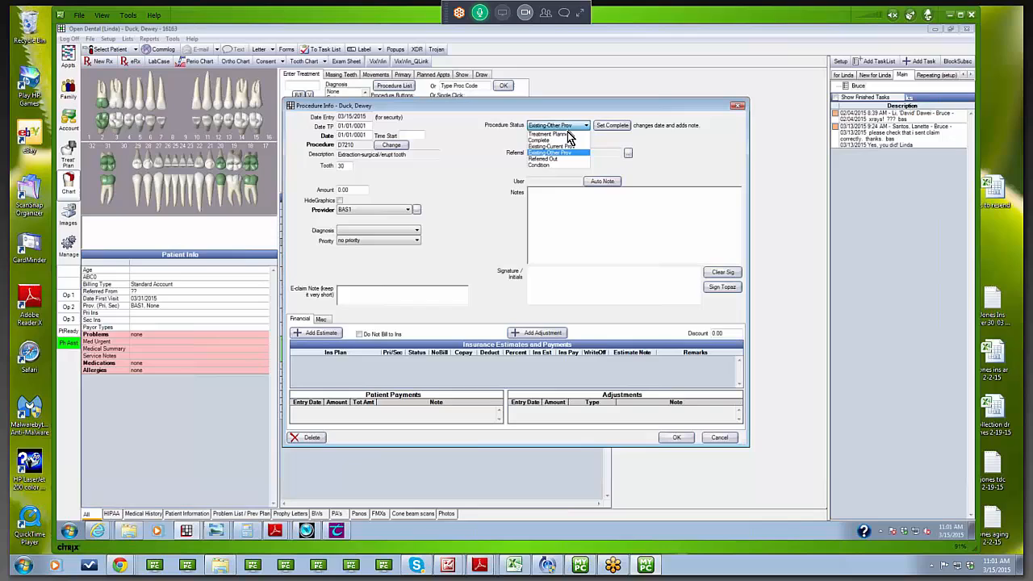
pyautogui.click(551, 134)
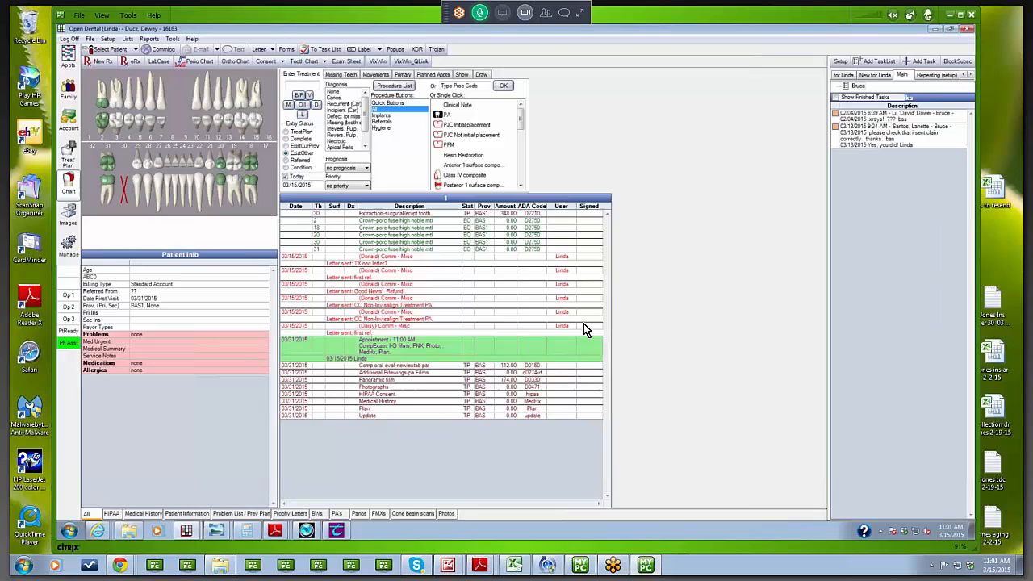
pyautogui.moveTo(604, 313)
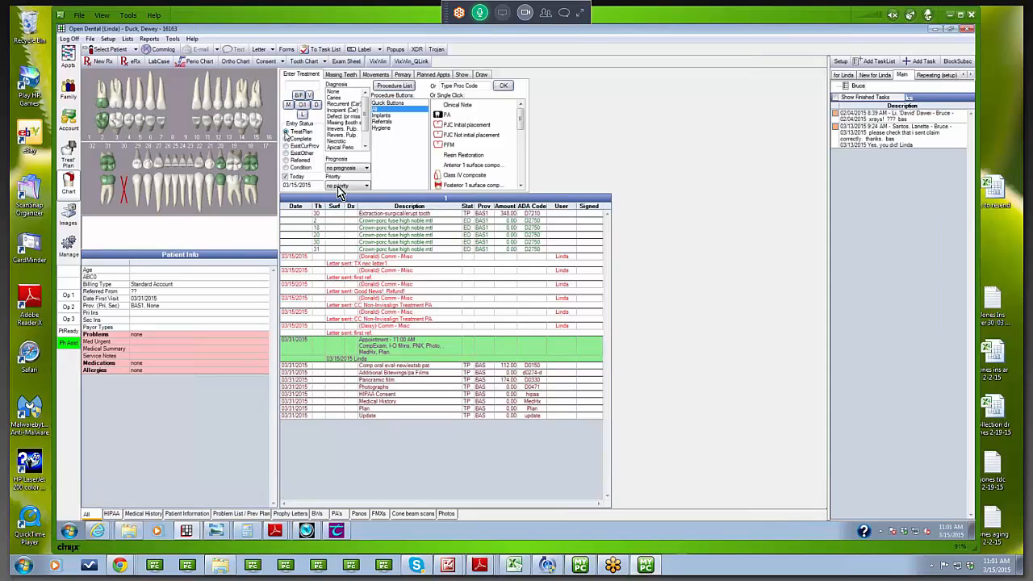
pyautogui.moveTo(390, 221)
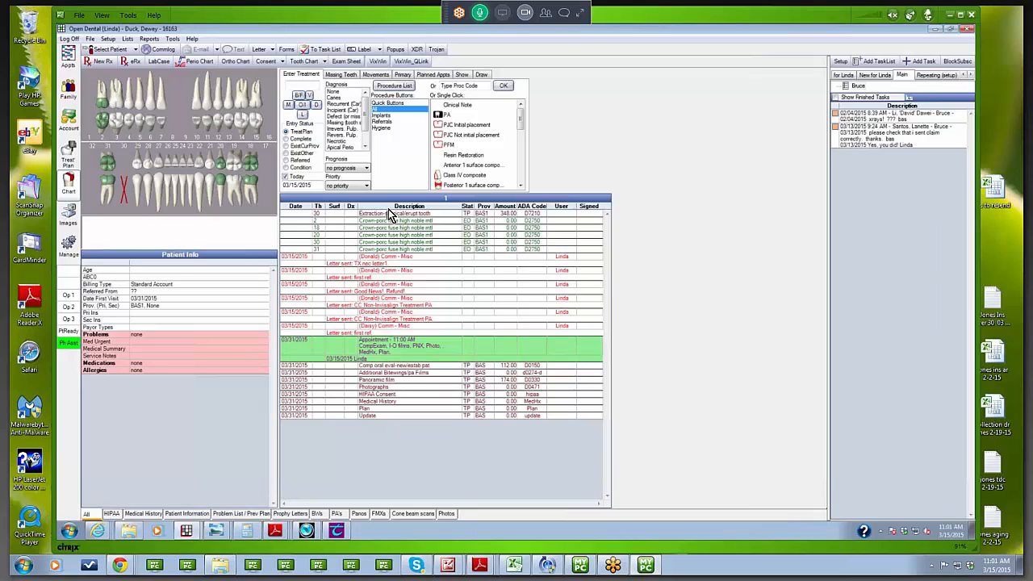
pyautogui.moveTo(394, 166)
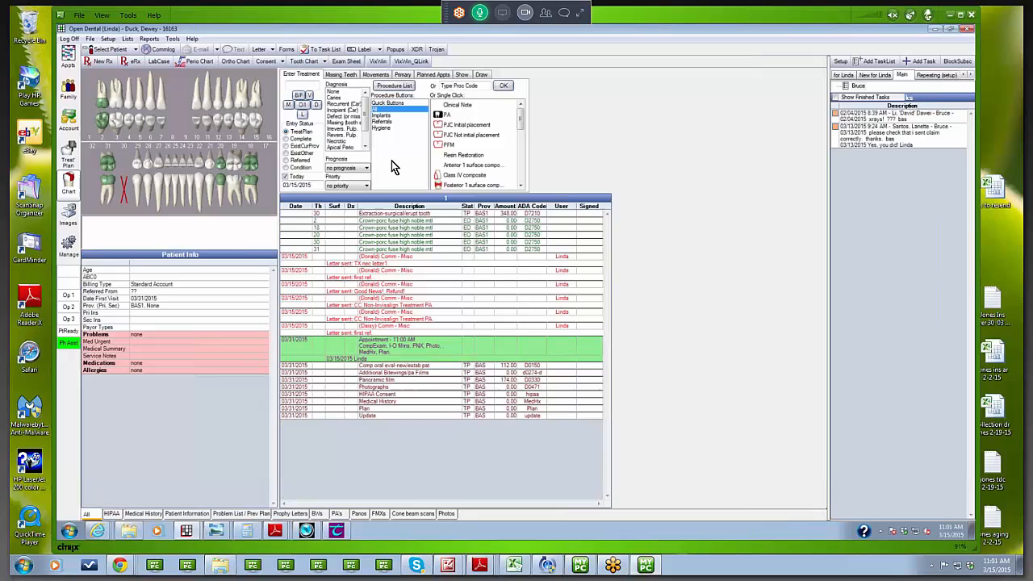
pyautogui.moveTo(178, 147)
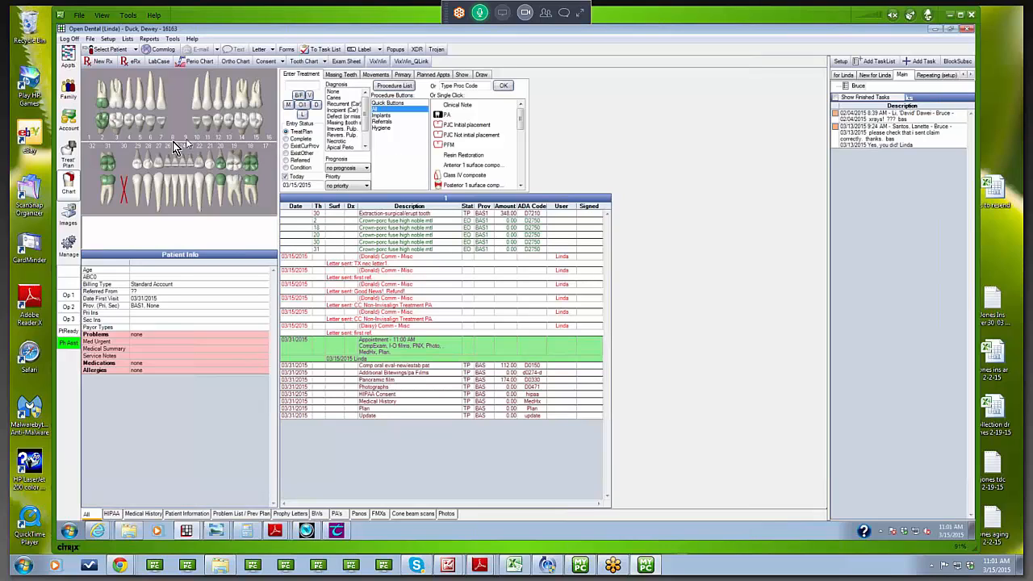
pyautogui.moveTo(180, 137)
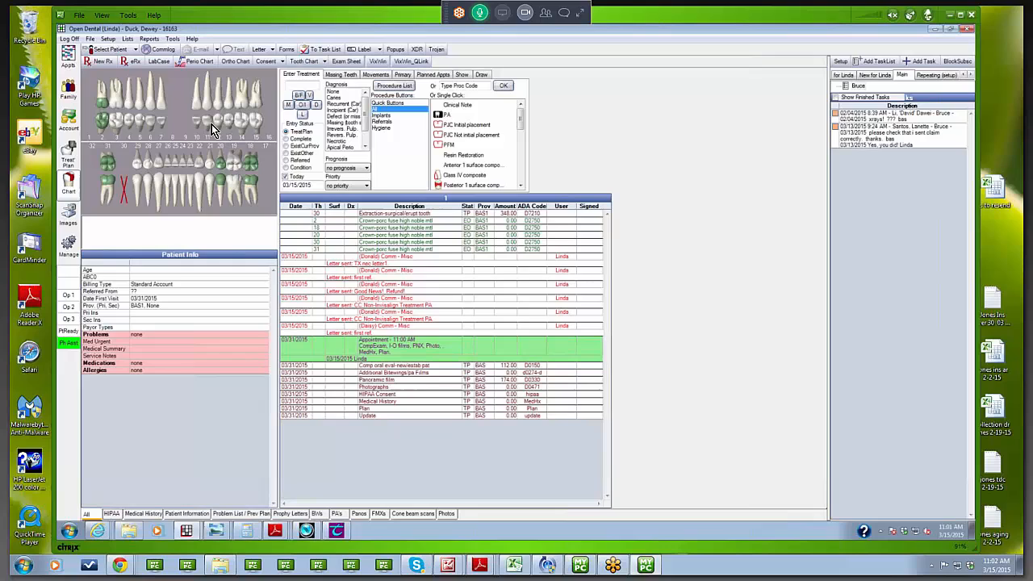
pyautogui.moveTo(162, 122)
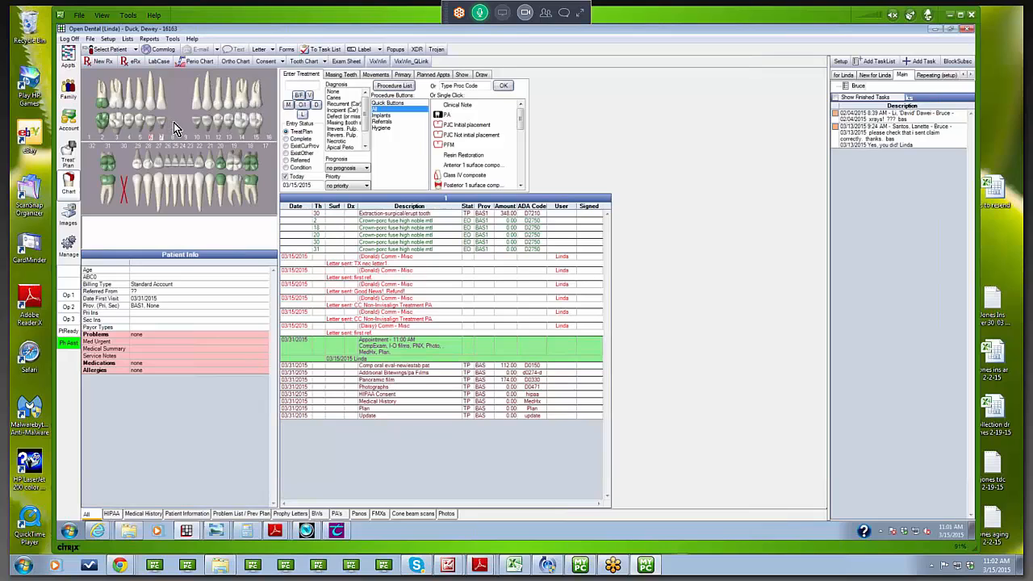
pyautogui.moveTo(188, 127)
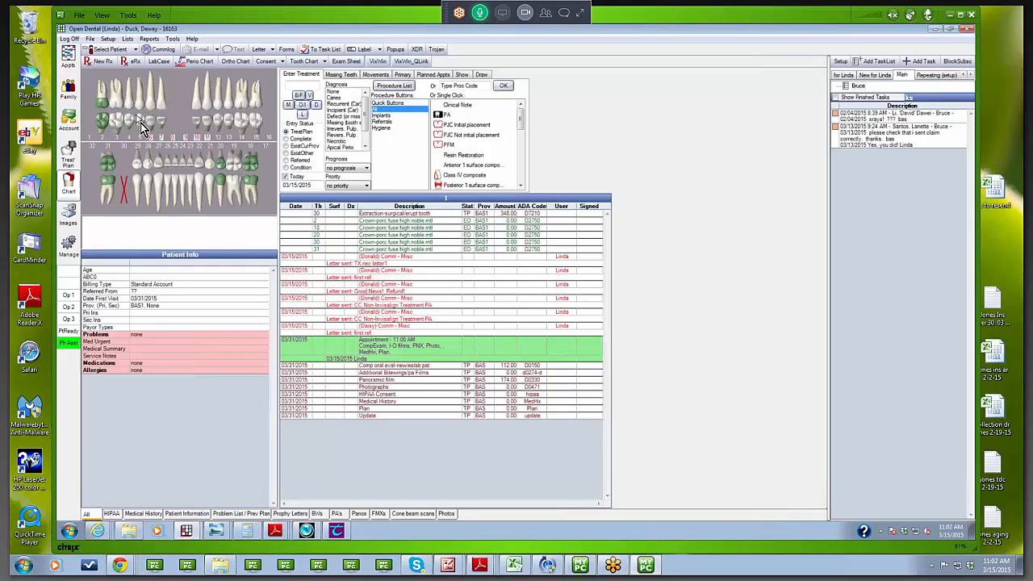
pyautogui.moveTo(179, 125)
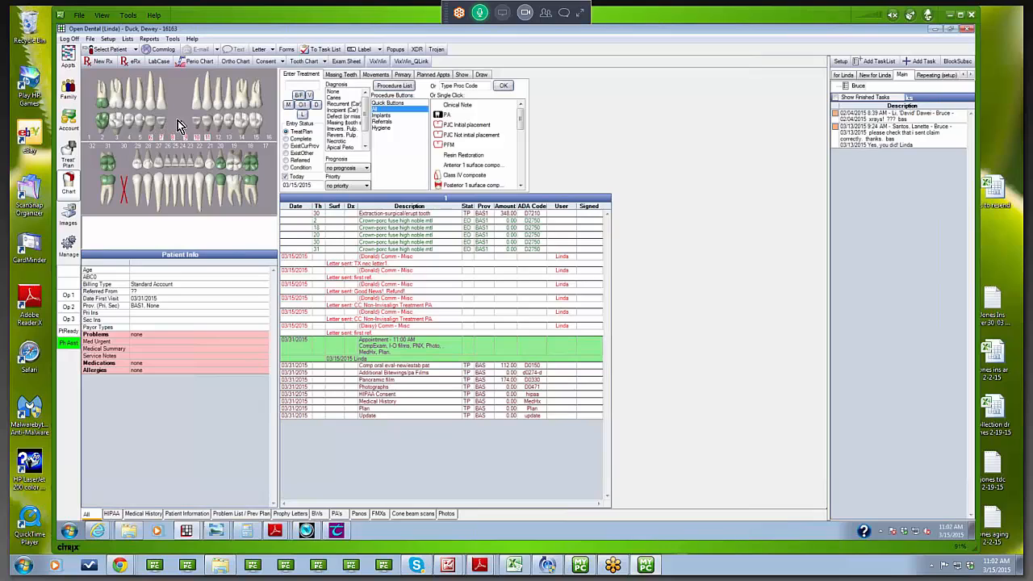
pyautogui.moveTo(227, 151)
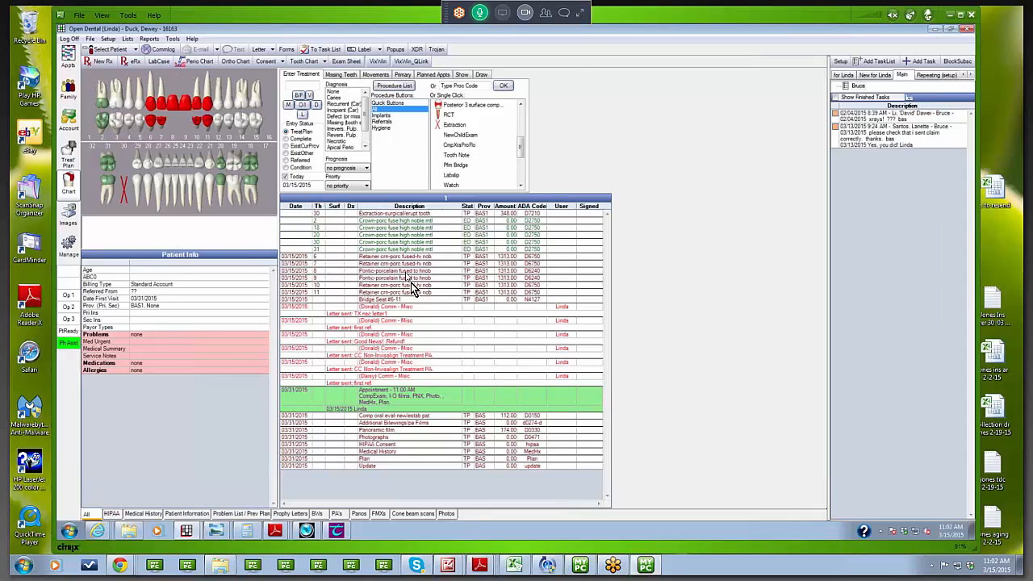
pyautogui.moveTo(363, 278)
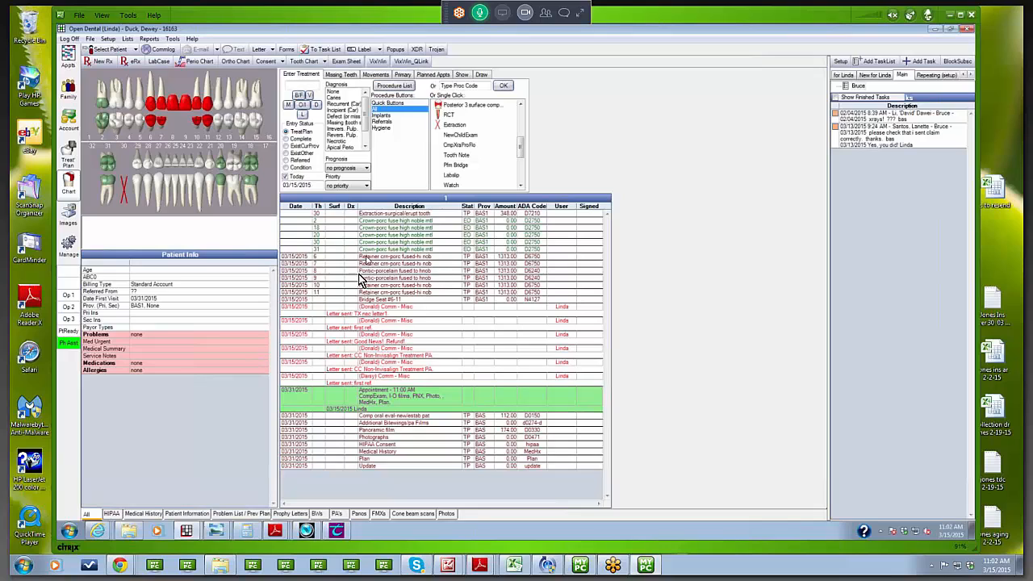
pyautogui.moveTo(399, 250)
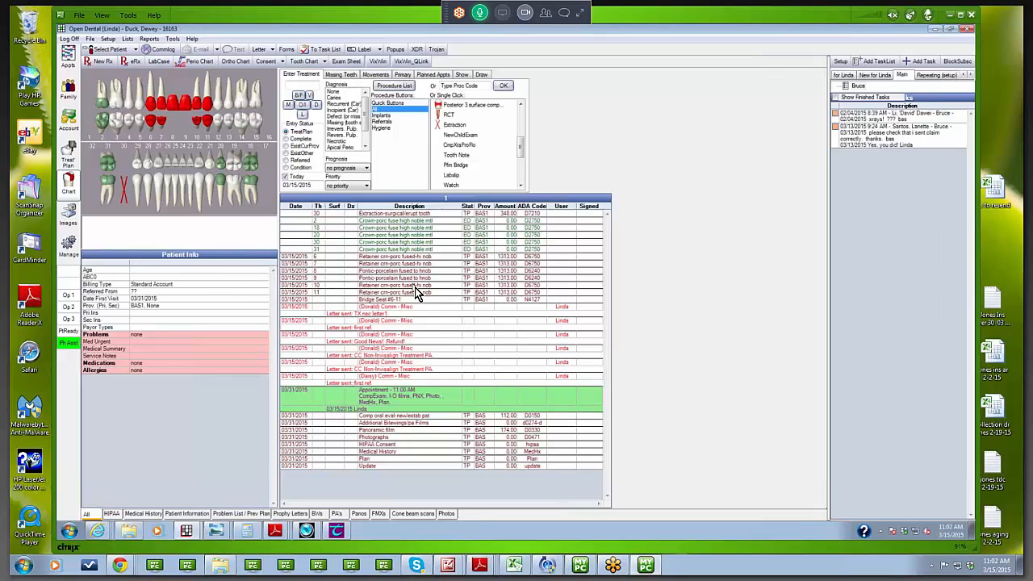
pyautogui.moveTo(417, 293)
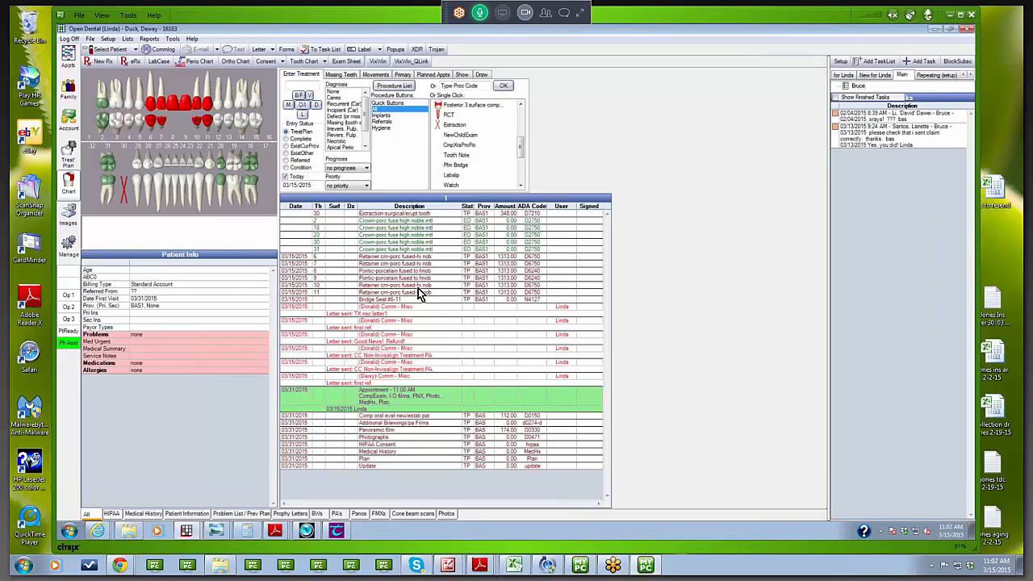
pyautogui.moveTo(305, 96)
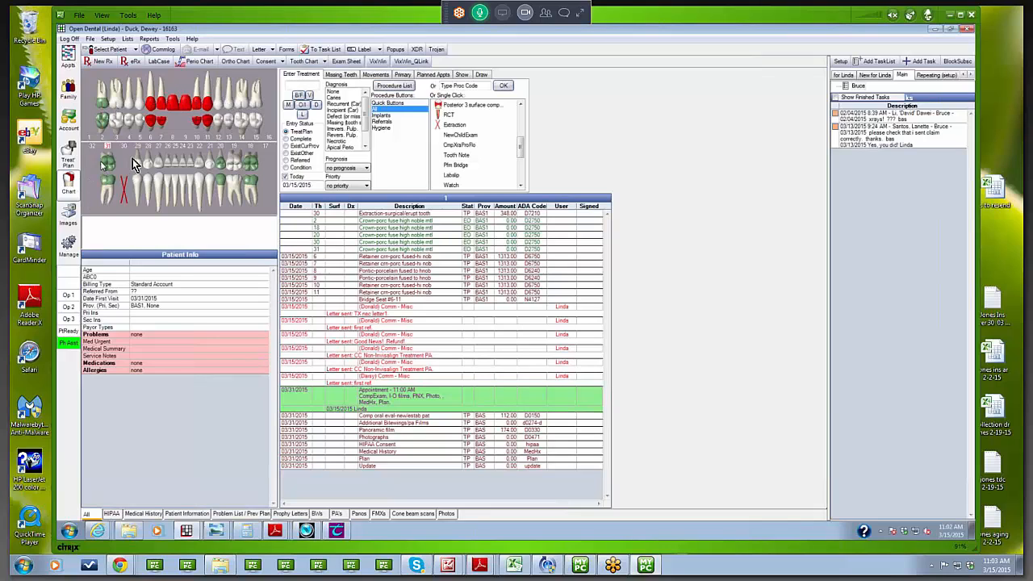
pyautogui.moveTo(137, 165)
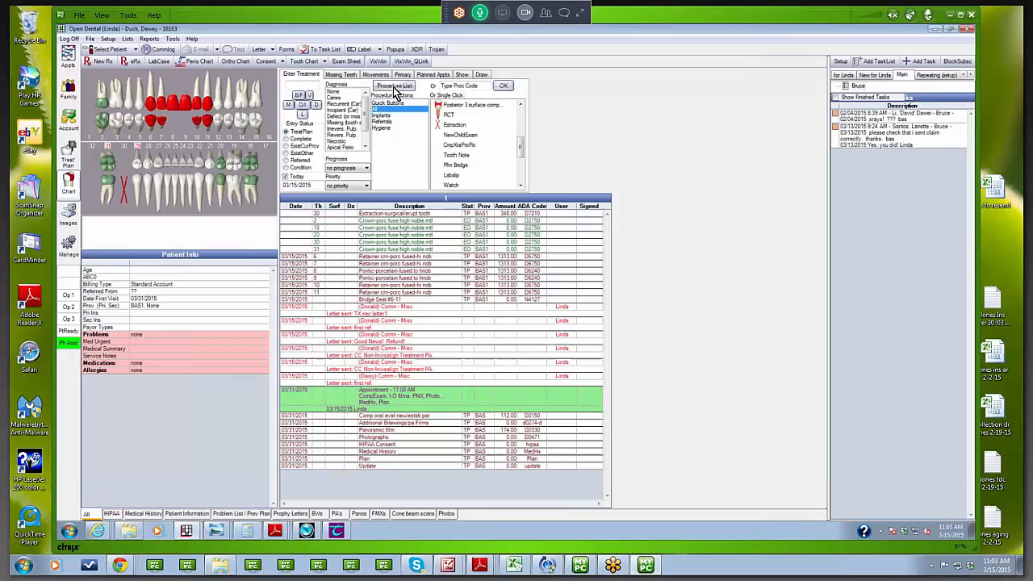
# - Plan porcelain-fused high noble retainer crowns on the lower teeth beside tooth 30
pyautogui.click(394, 86)
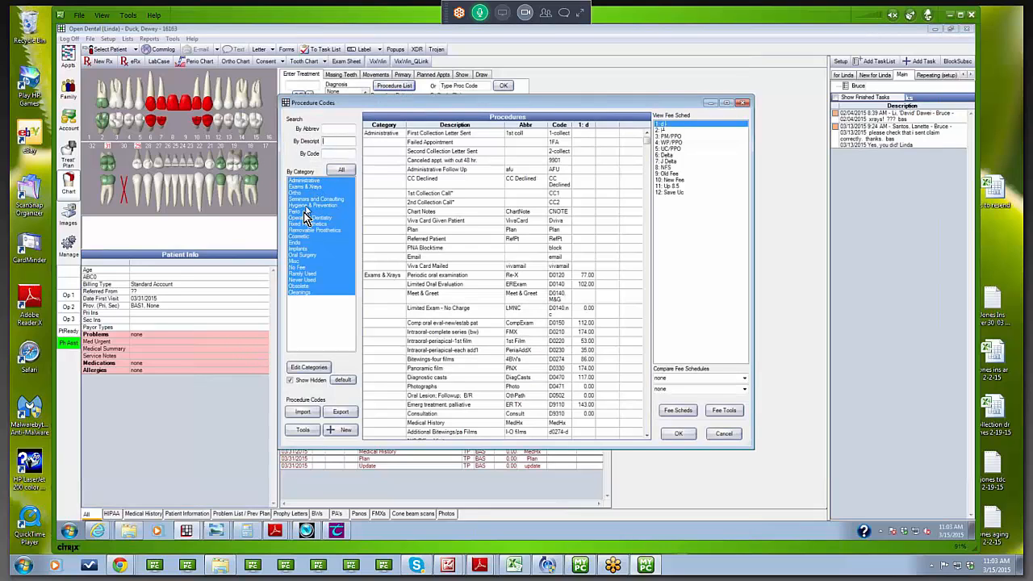
pyautogui.click(311, 223)
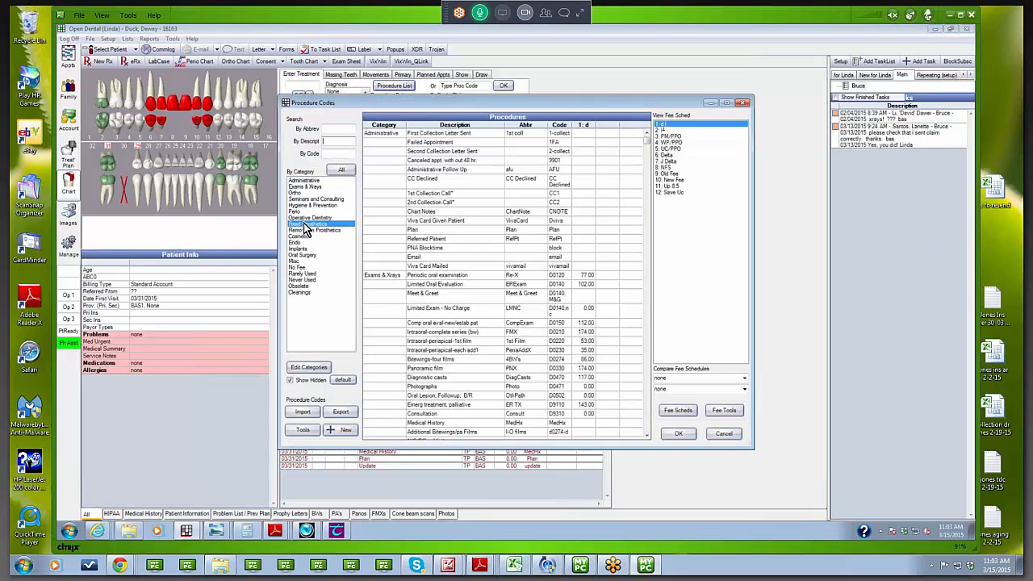
pyautogui.click(306, 224)
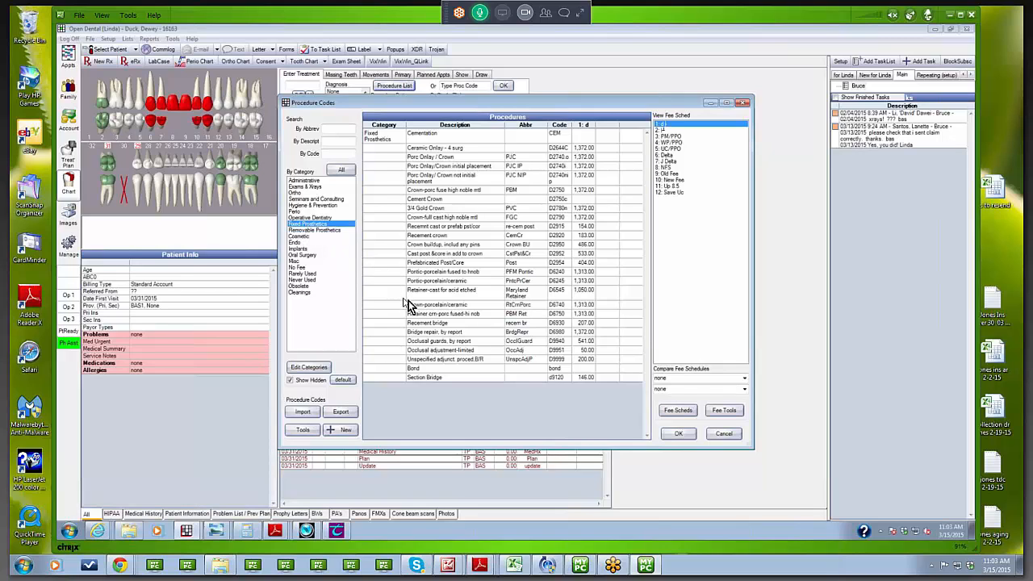
pyautogui.moveTo(431, 321)
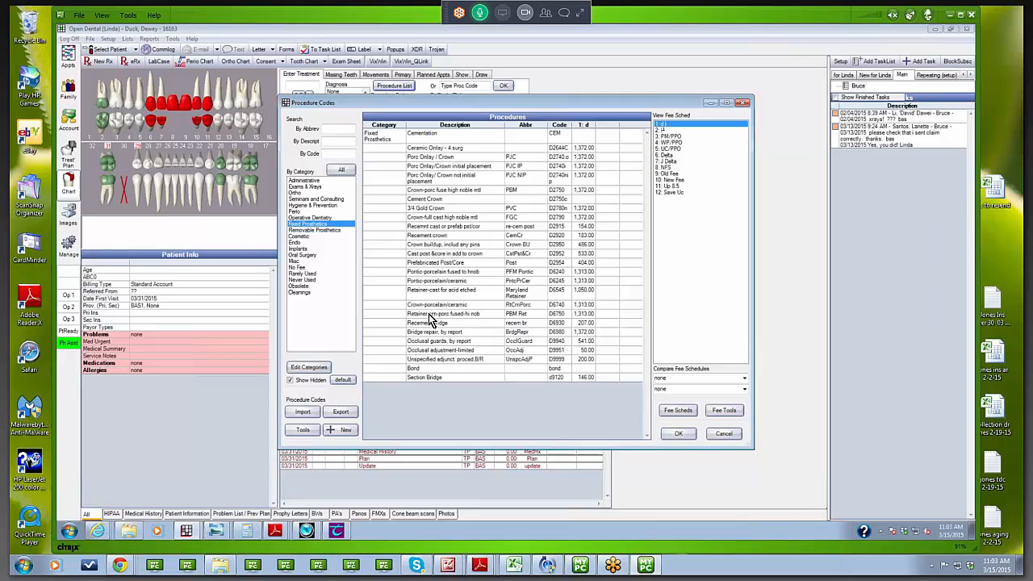
pyautogui.click(444, 313)
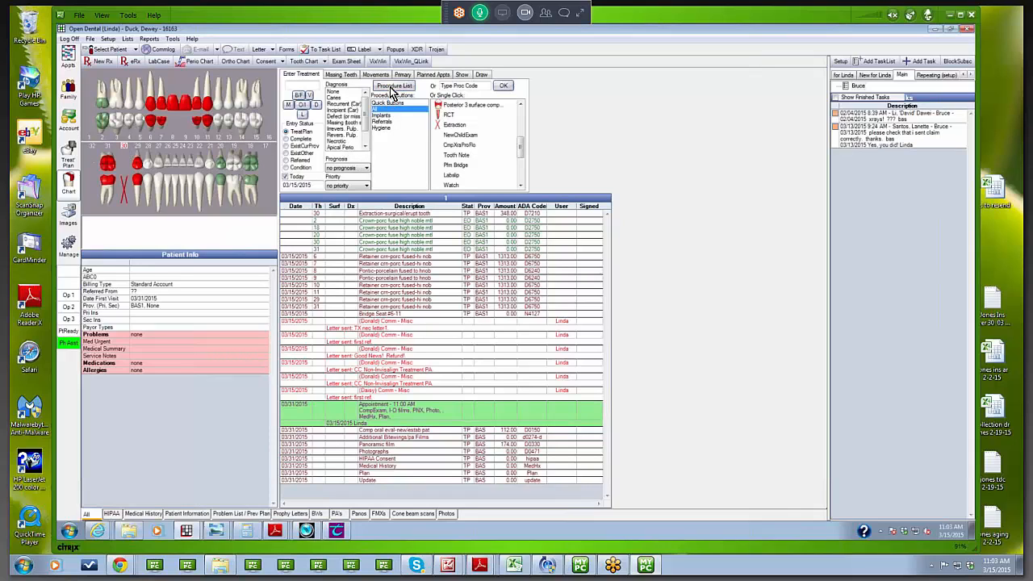
# - Plan a porcelain-fused pontic (D6240) on tooth 30 between the retainers
pyautogui.click(394, 86)
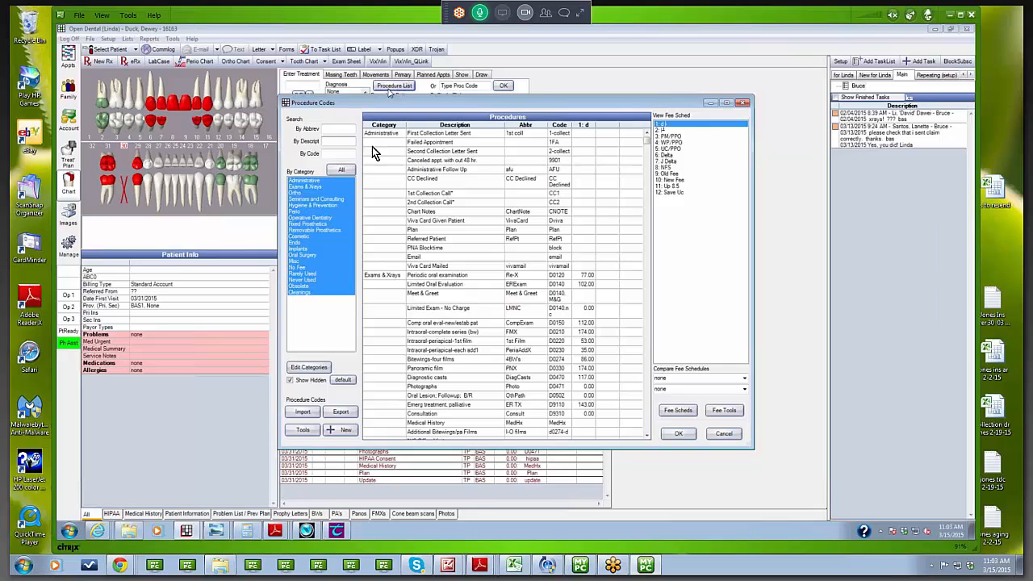
pyautogui.moveTo(316, 229)
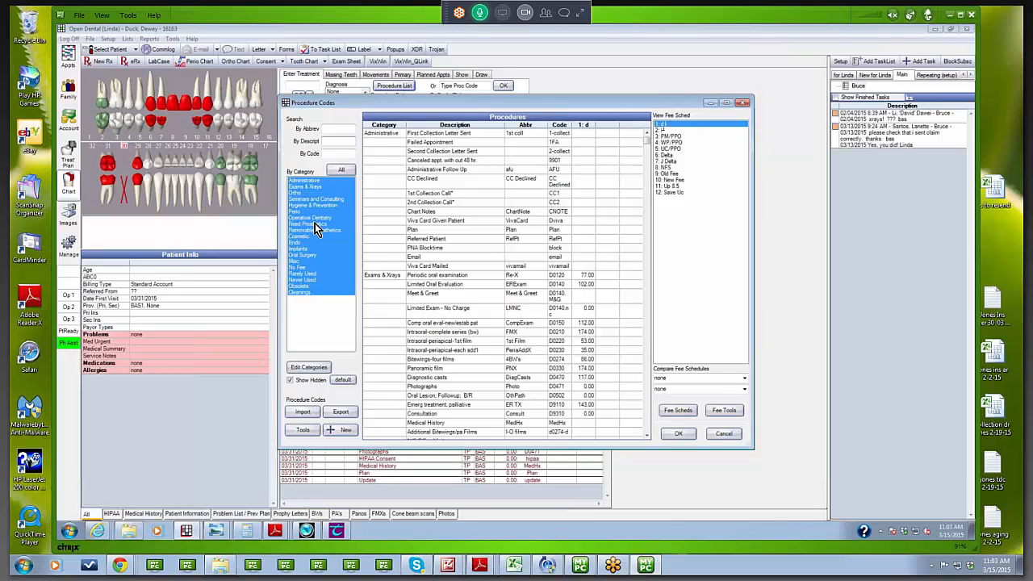
pyautogui.click(311, 224)
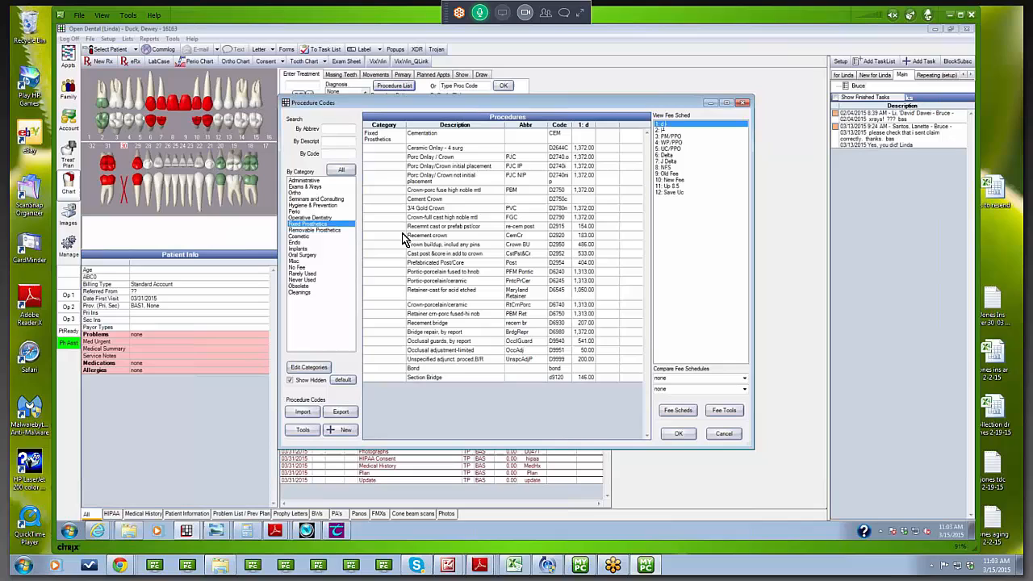
pyautogui.moveTo(448, 288)
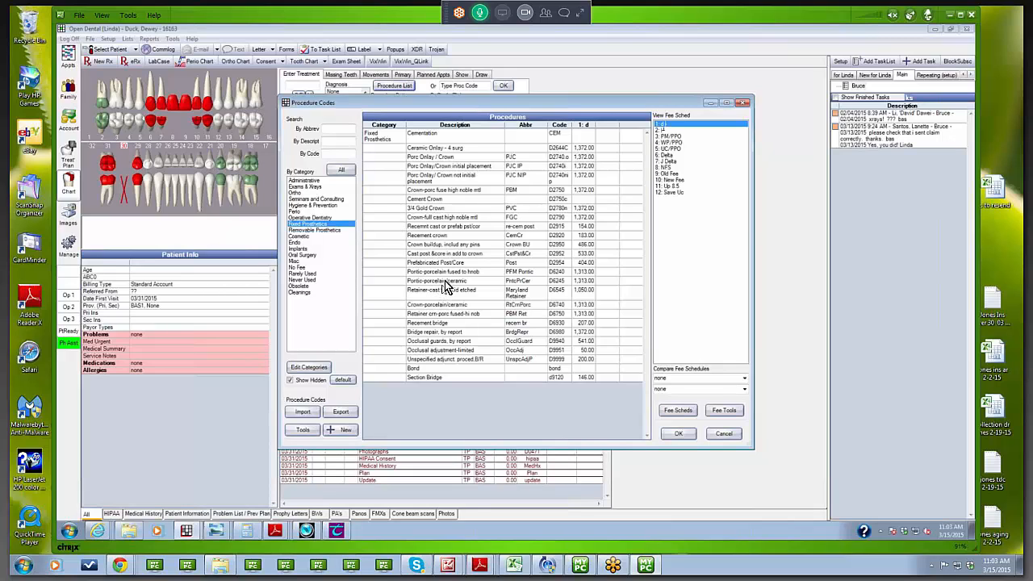
pyautogui.moveTo(450, 283)
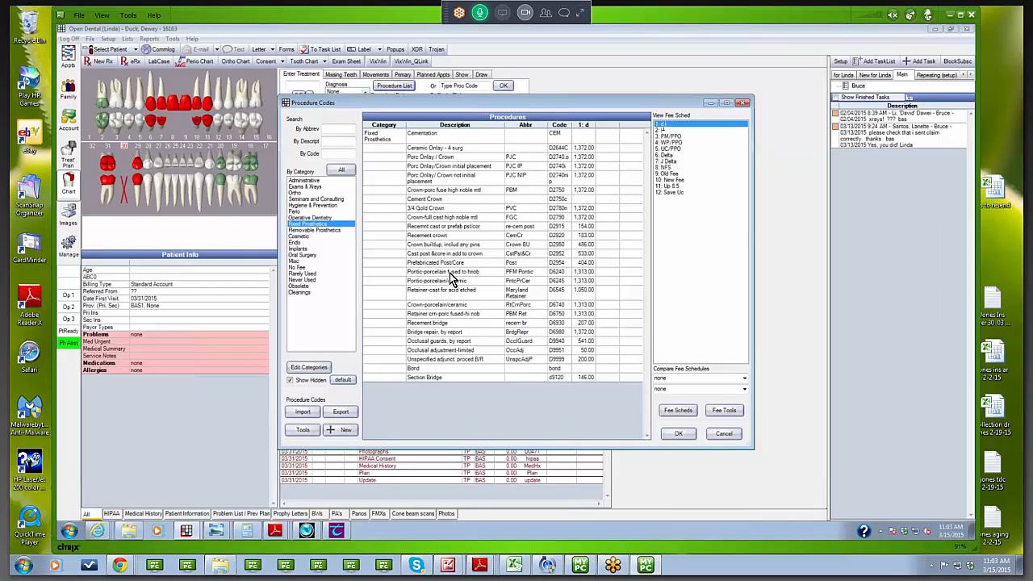
pyautogui.click(452, 271)
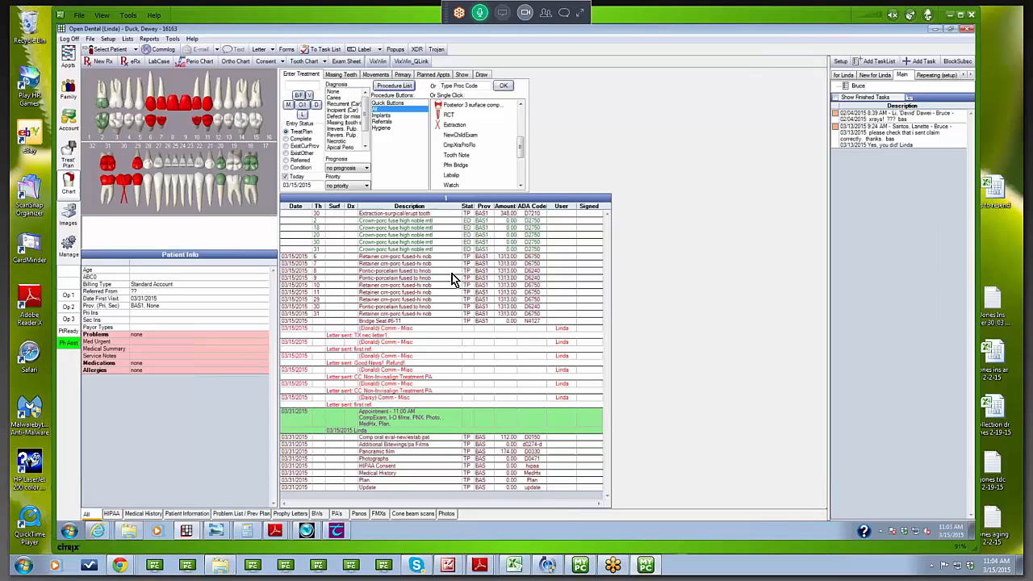
pyautogui.moveTo(226, 111)
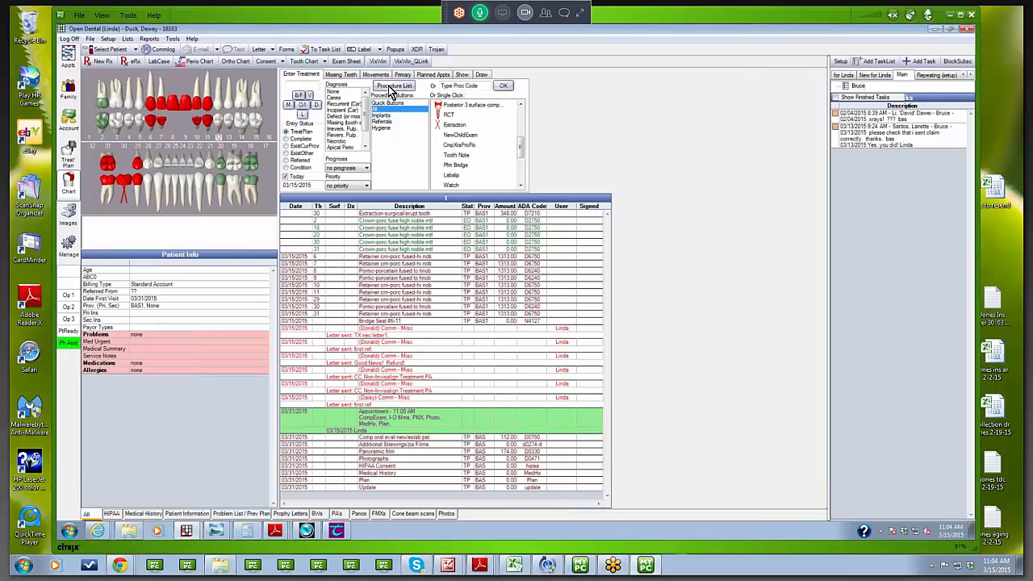
# - Bring up the Endo procedure codes for tooth 12's bicuspid root canal
pyautogui.click(395, 86)
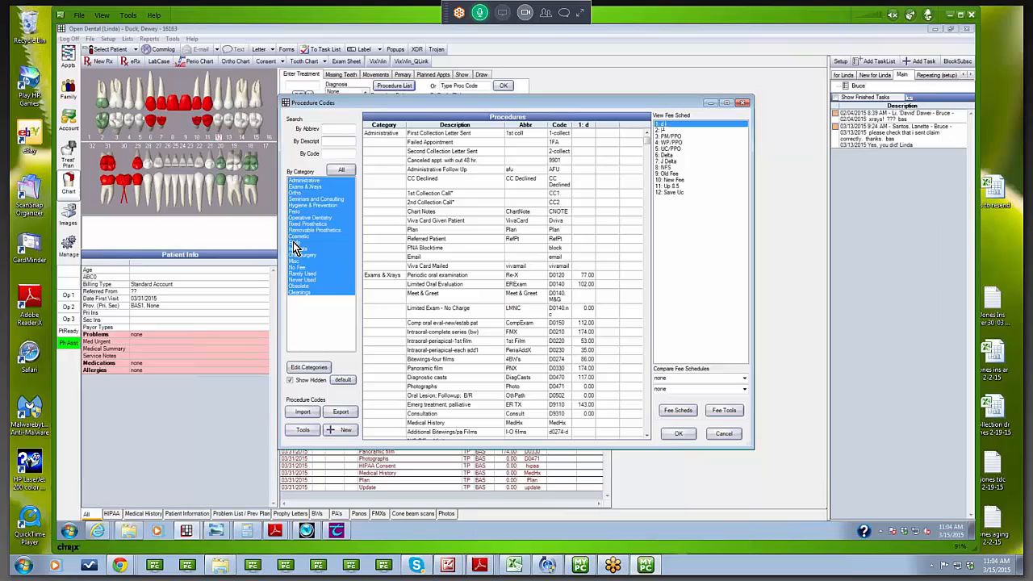
pyautogui.click(297, 248)
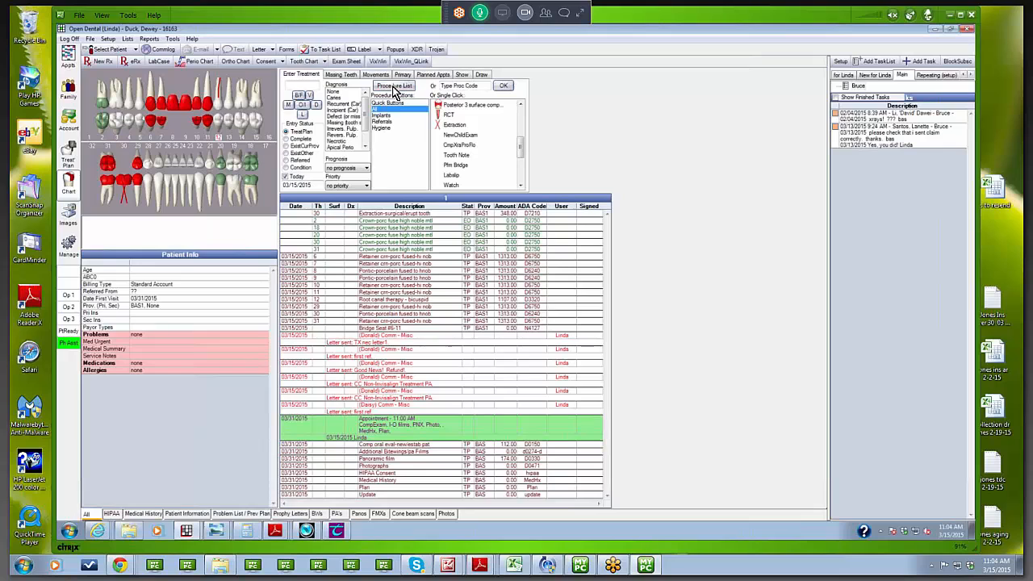
# - Show the procedure code list filtered to the Fixed Prosthetics category
pyautogui.click(394, 85)
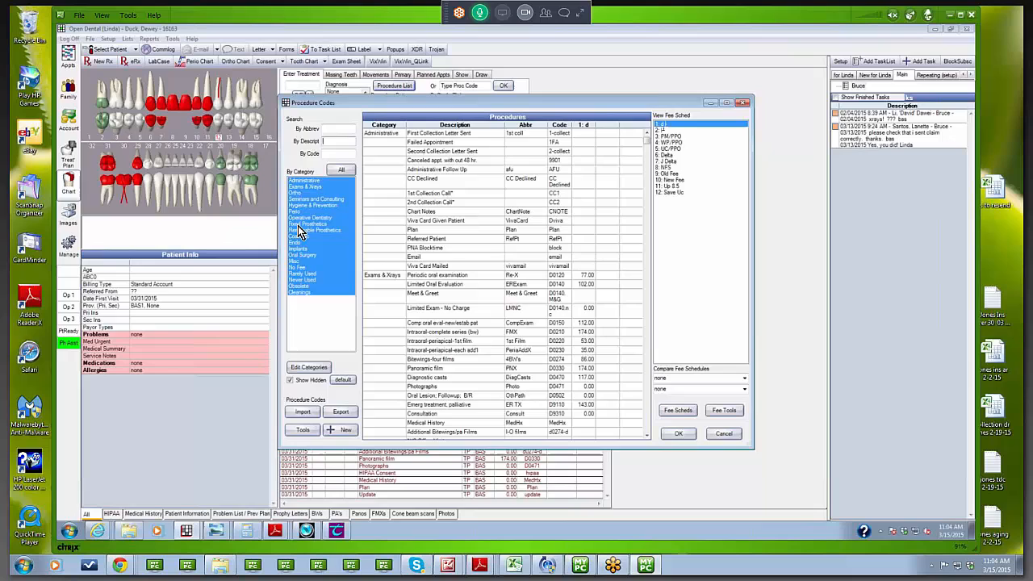
pyautogui.click(309, 224)
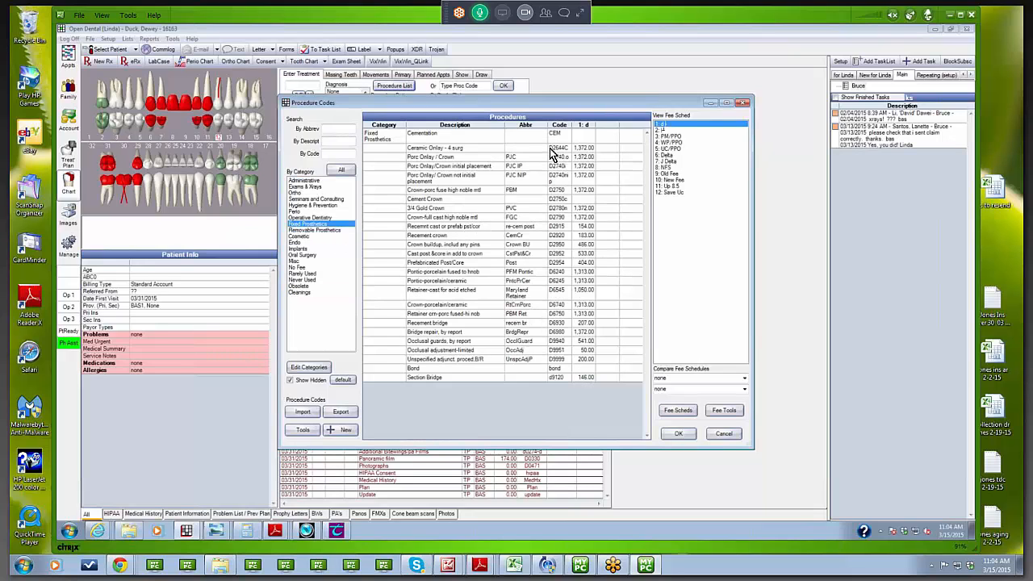
pyautogui.moveTo(531, 195)
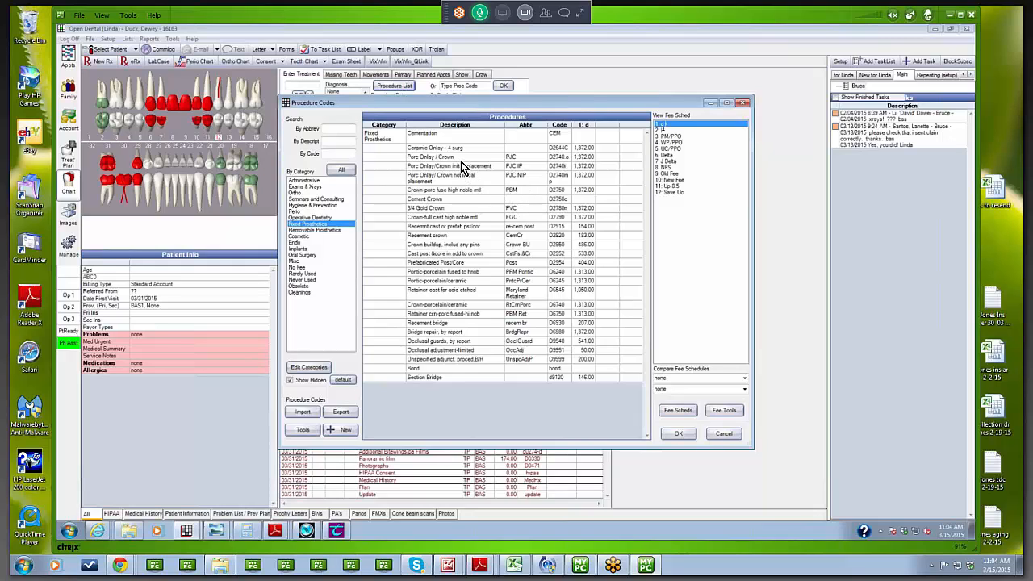
pyautogui.moveTo(435, 159)
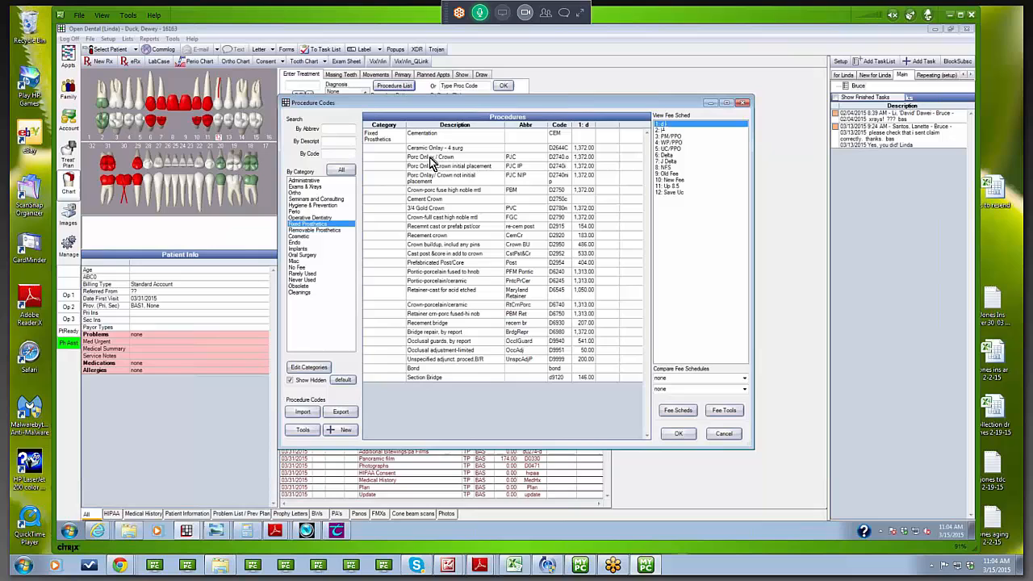